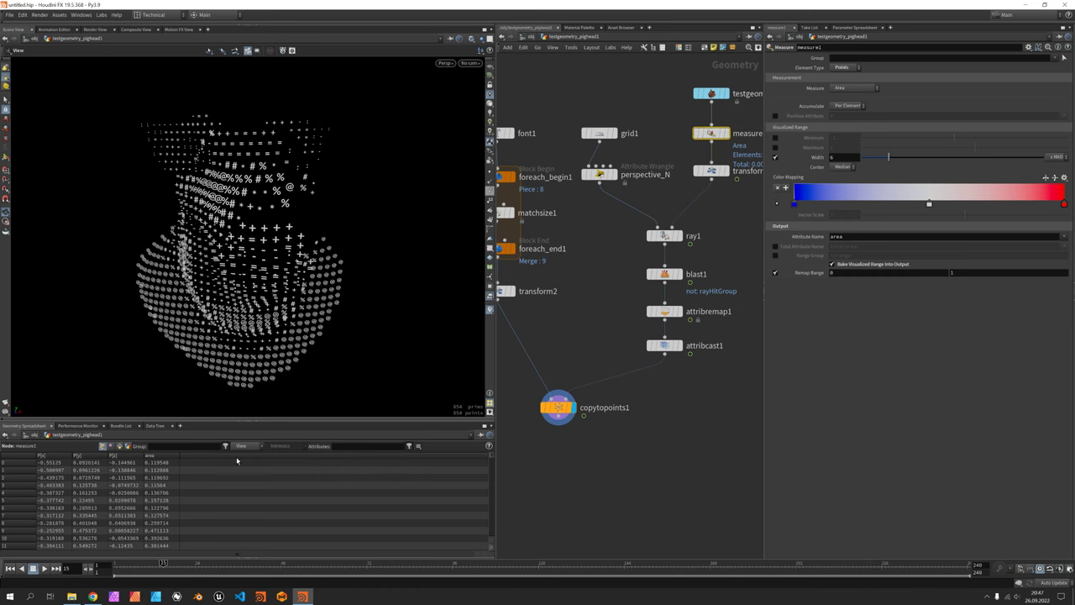
- Scroll to the SOP font section, enlarge its example image, then return to Houdini
{"action": "left_click", "coordinate": [252, 7]}
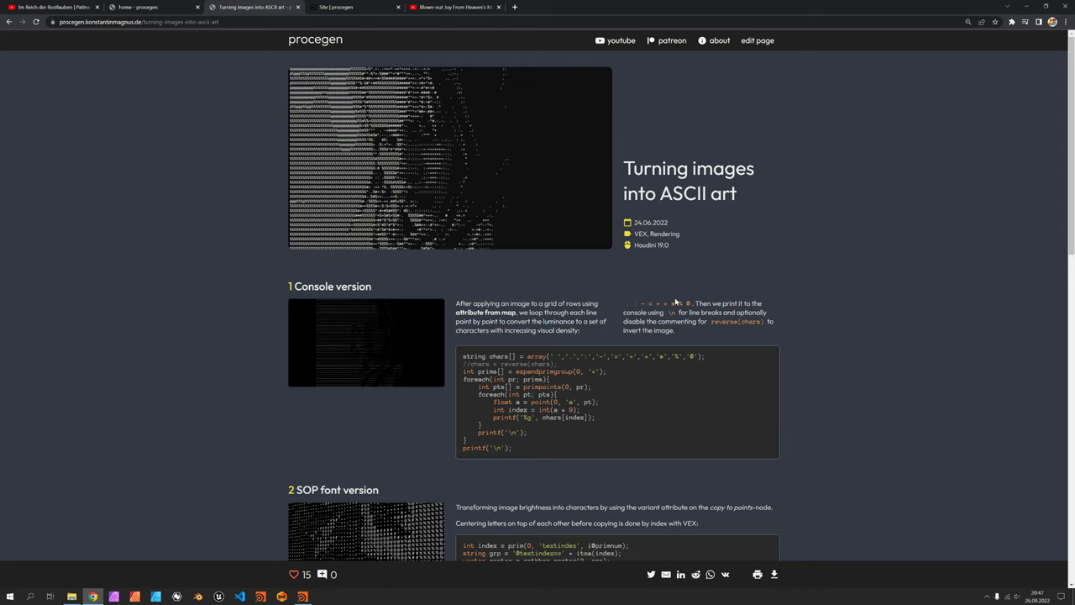
{"action": "scroll", "scroll_direction": "down", "scroll_amount": 3}
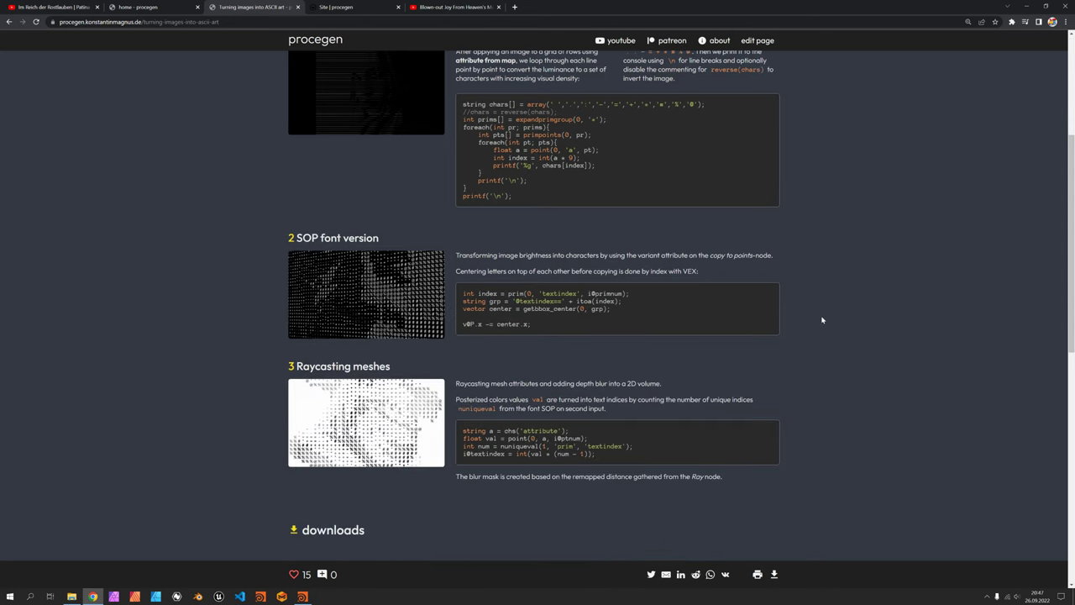
{"action": "mouse_move", "coordinate": [630, 321]}
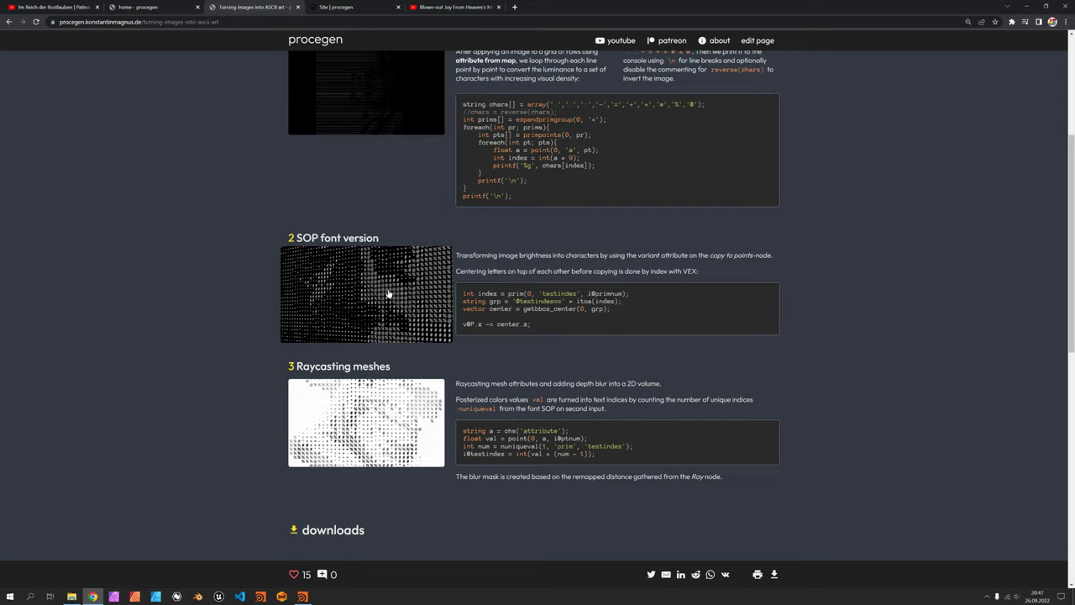
{"action": "left_click", "coordinate": [388, 294]}
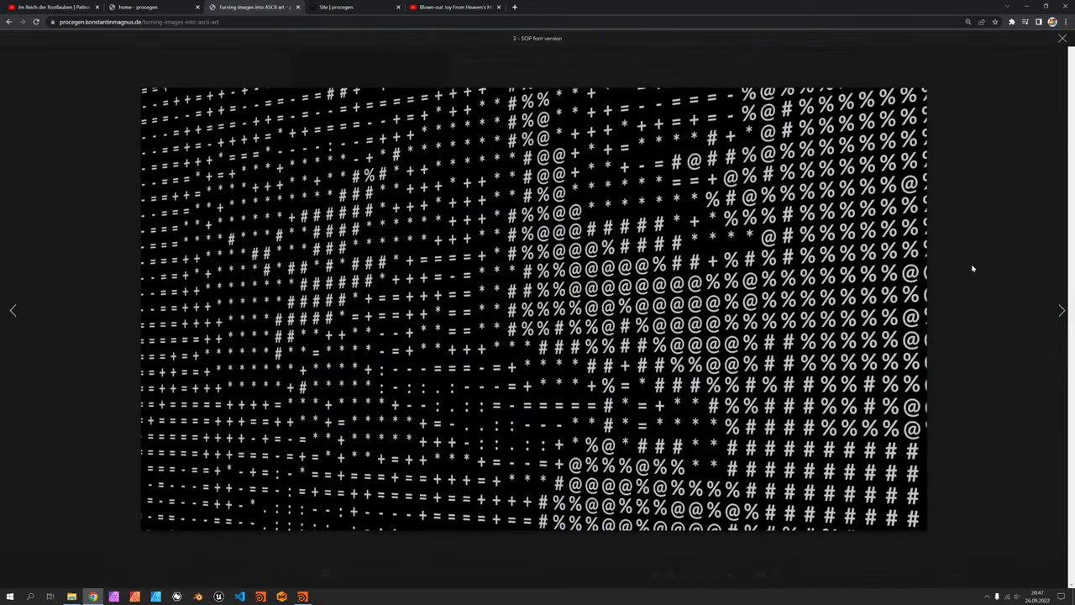
{"action": "left_click", "coordinate": [1062, 37]}
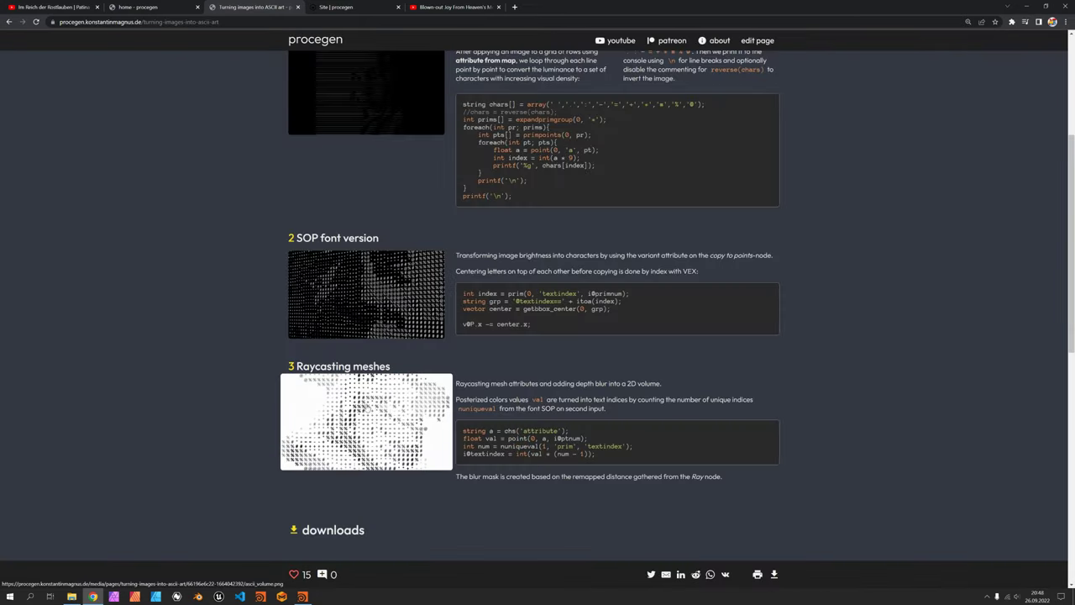
{"action": "mouse_move", "coordinate": [419, 403]}
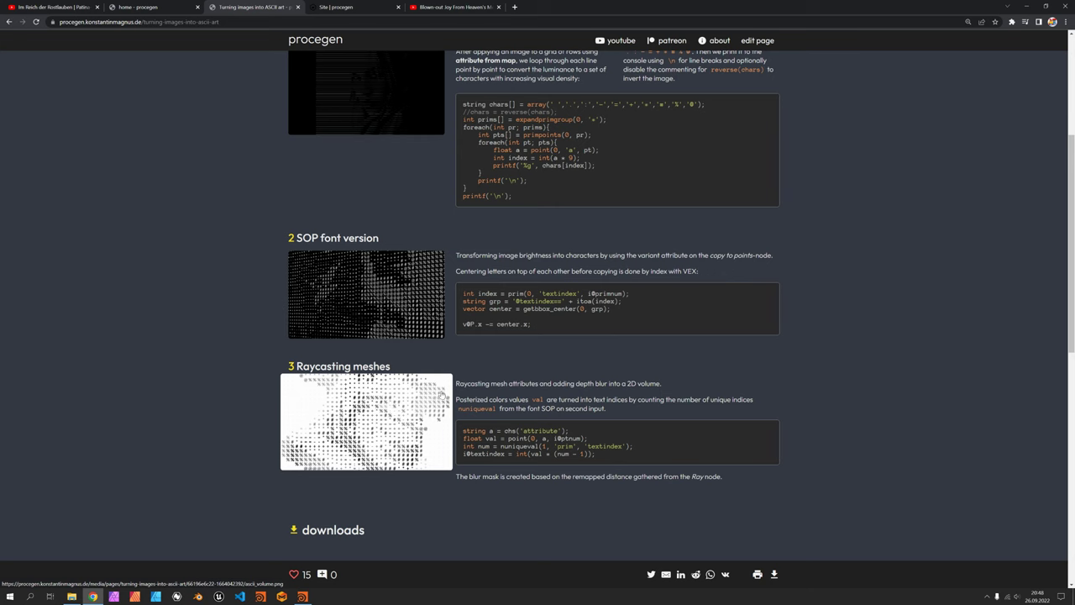
{"action": "left_click", "coordinate": [303, 598]}
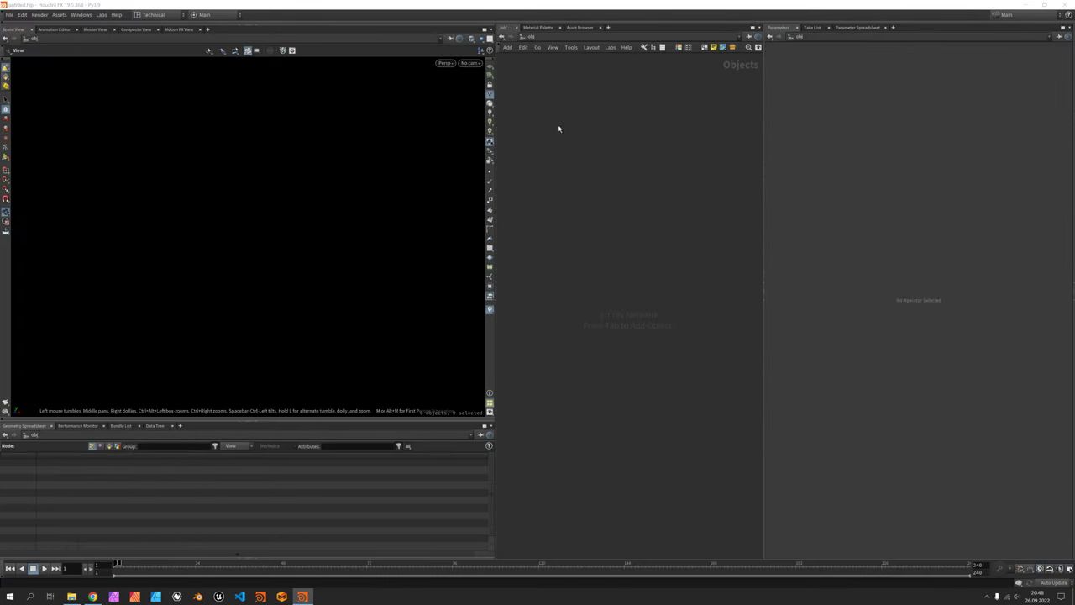
- Create a Pig Head test geometry and wire a Transform SOP below it
{"action": "key", "text": "Tab"}
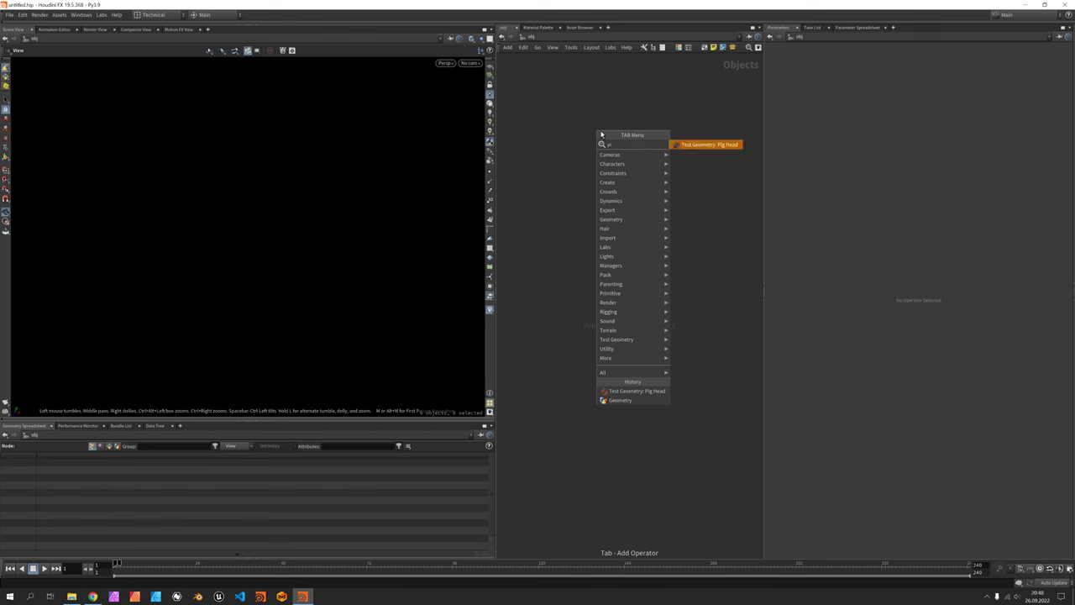
{"action": "left_click", "coordinate": [709, 145]}
{"action": "type", "text": "tran"}
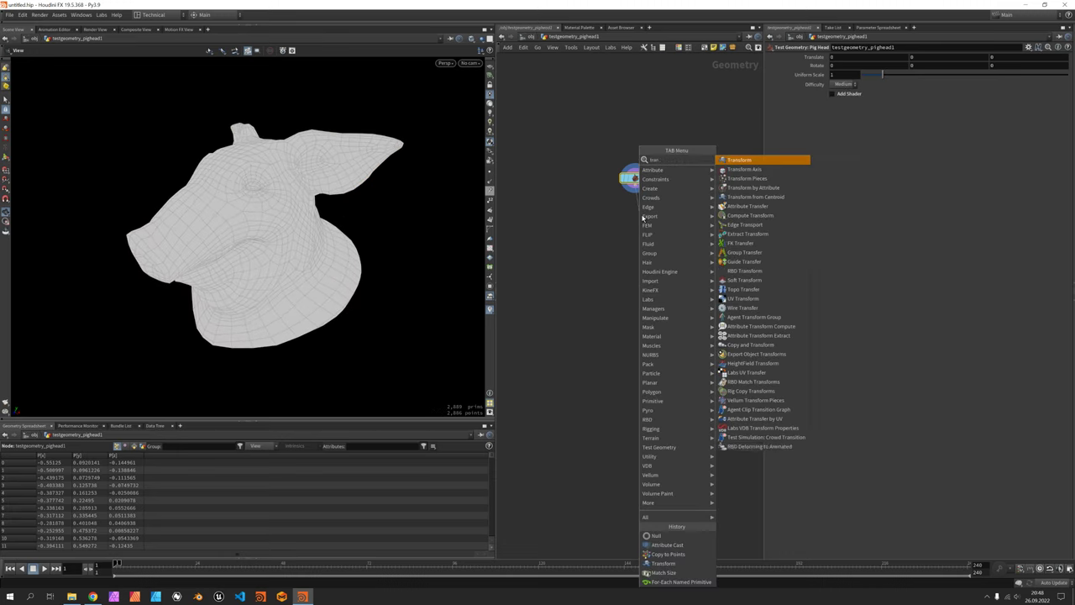
{"action": "left_click", "coordinate": [746, 160]}
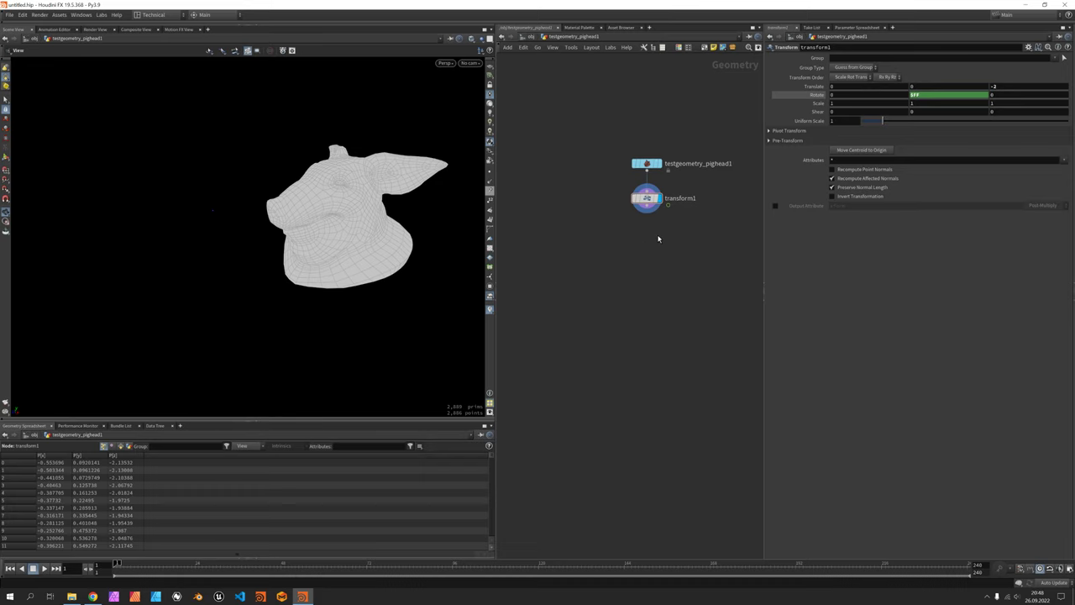
- Add a Measure SOP after transform1 set to Area with its colour visualization baked in
{"action": "key", "text": "Tab"}
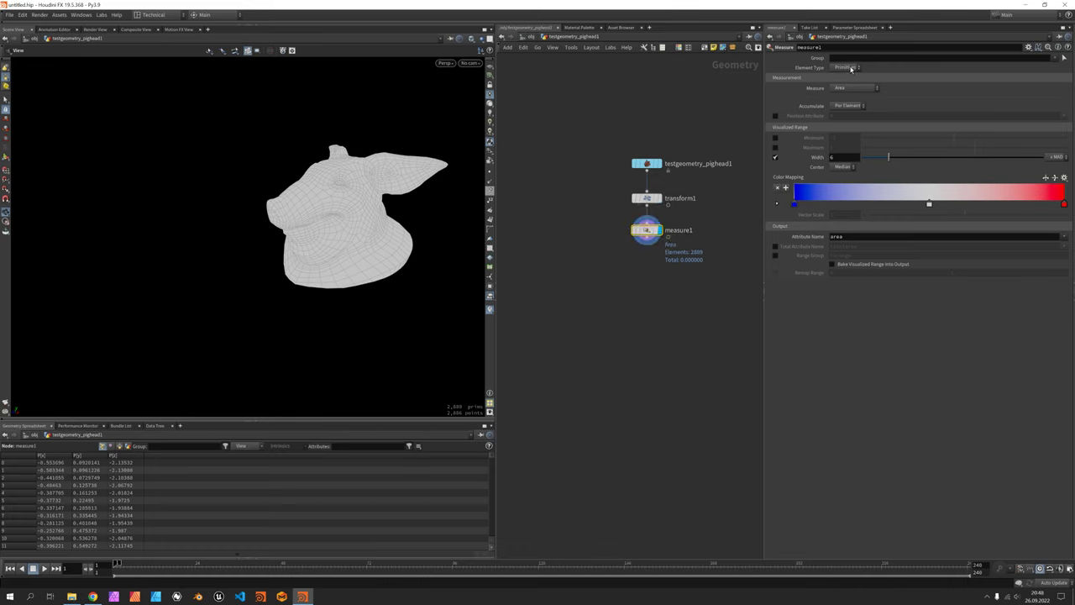
{"action": "left_click", "coordinate": [848, 67]}
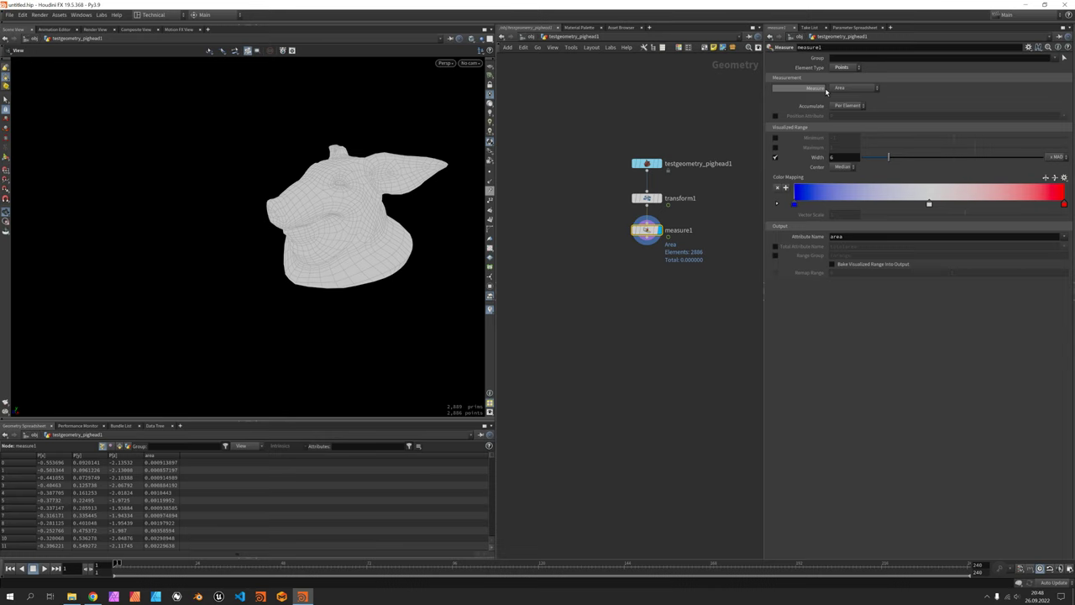
{"action": "left_click", "coordinate": [858, 88]}
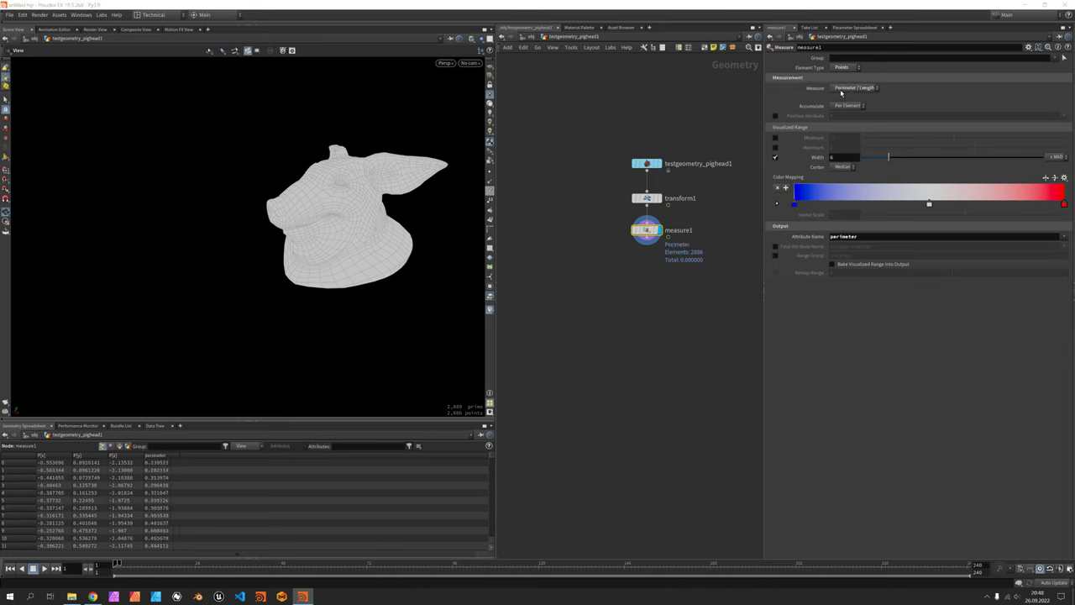
{"action": "left_click", "coordinate": [860, 87]}
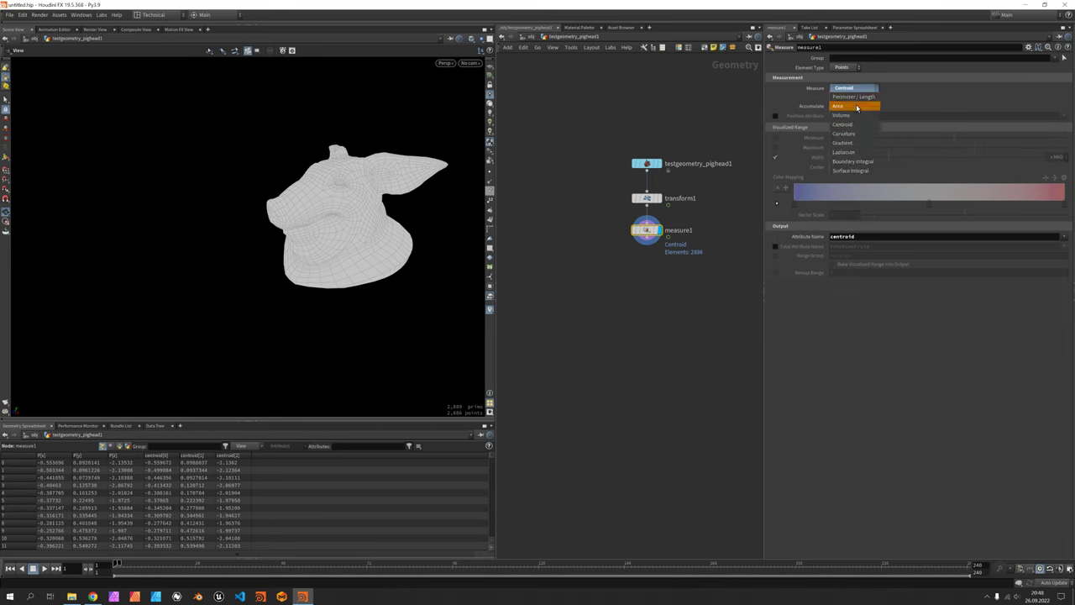
{"action": "left_click", "coordinate": [833, 104]}
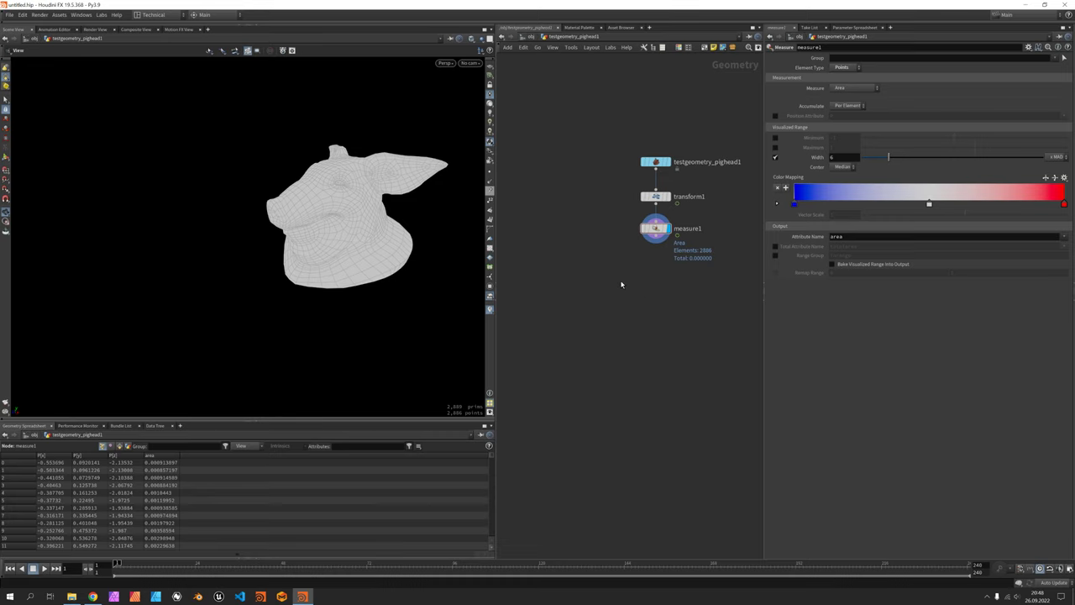
{"action": "mouse_move", "coordinate": [850, 265]}
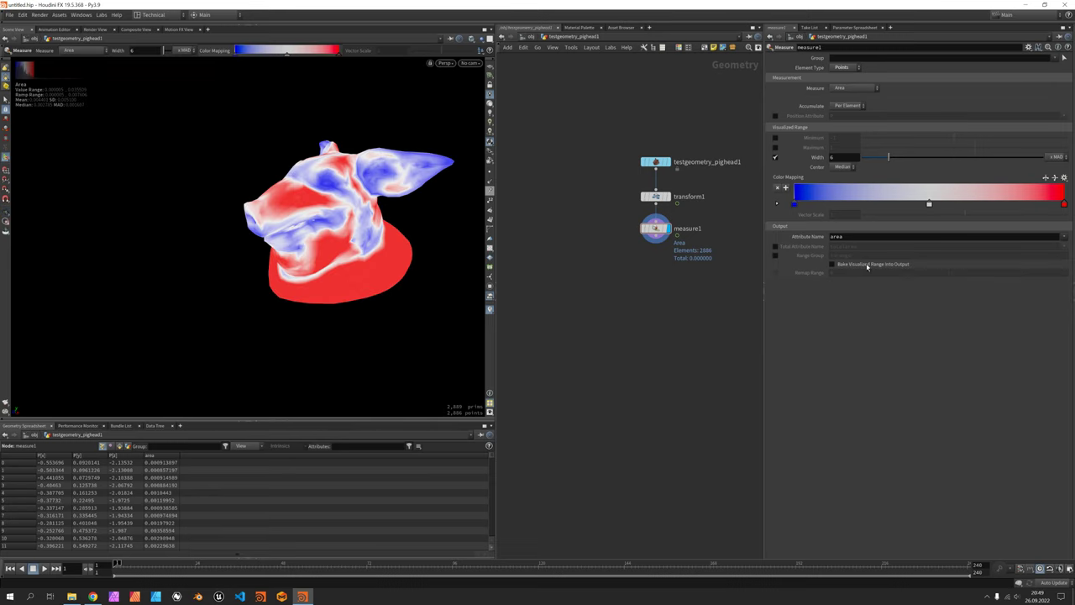
{"action": "left_click", "coordinate": [772, 272]}
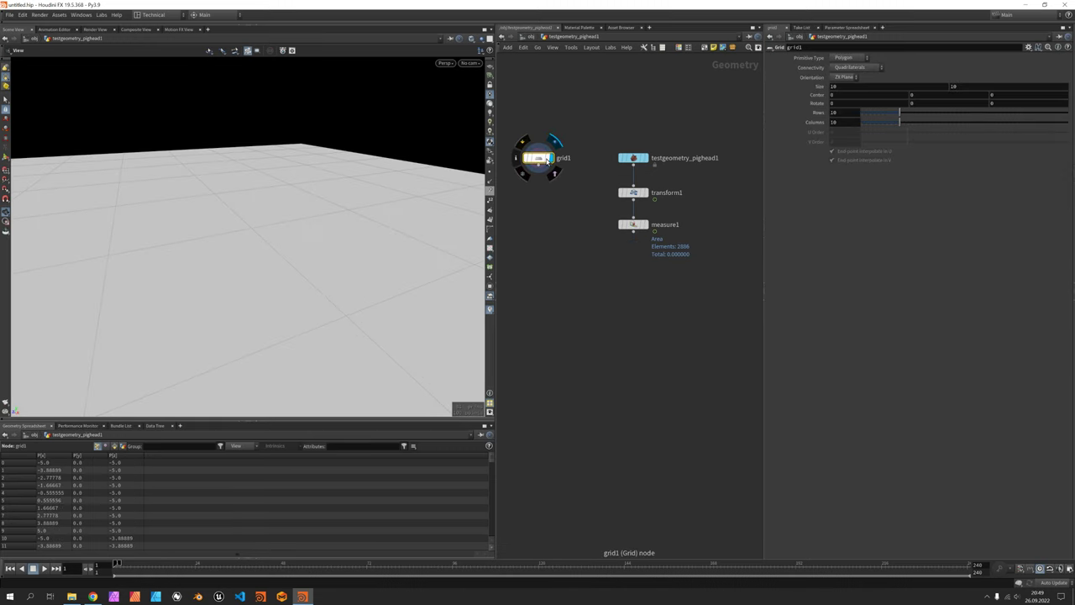
- Orient the Grid upright in ZY as points only and start a Ray SOP for it
{"action": "left_click", "coordinate": [844, 77]}
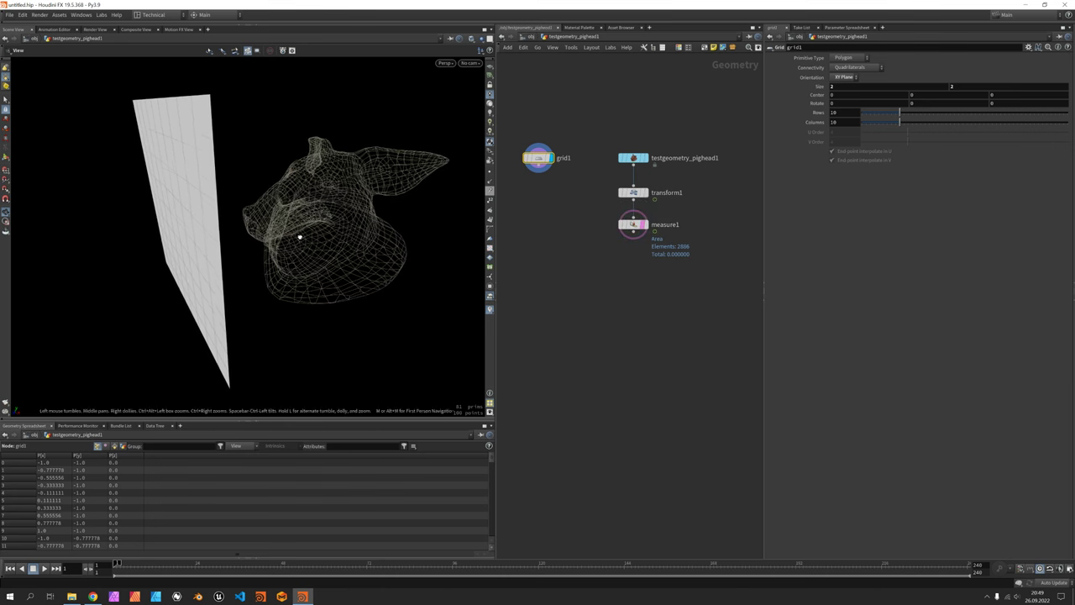
{"action": "key", "text": "Tab"}
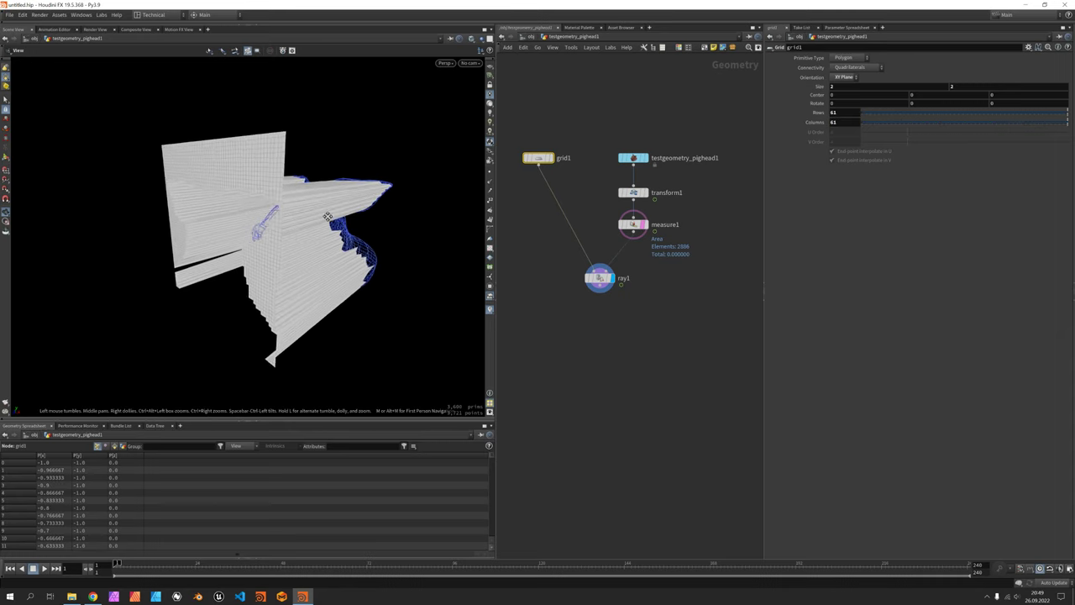
{"action": "left_click", "coordinate": [860, 64]}
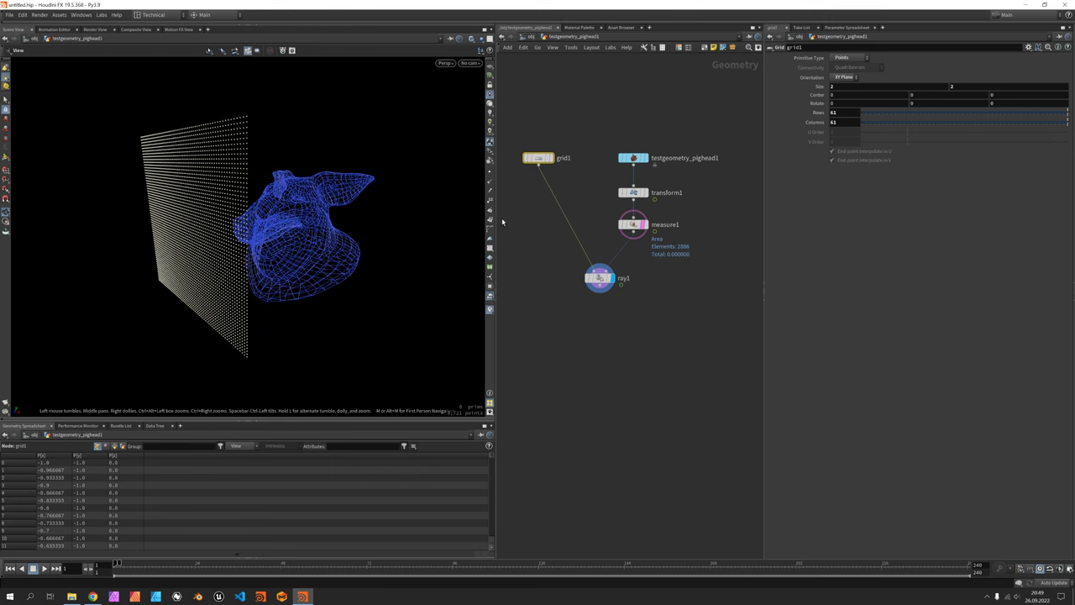
{"action": "key", "text": "Tab"}
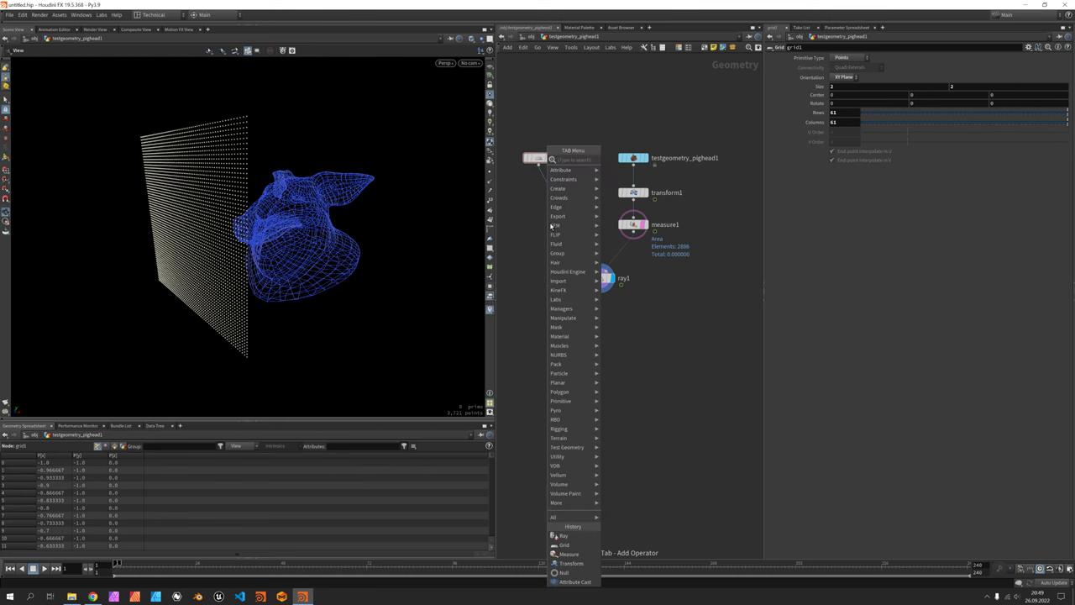
- Add a perspective_N wrangle below the grid reading float focal = chf('focal')
{"action": "left_click", "coordinate": [571, 571]}
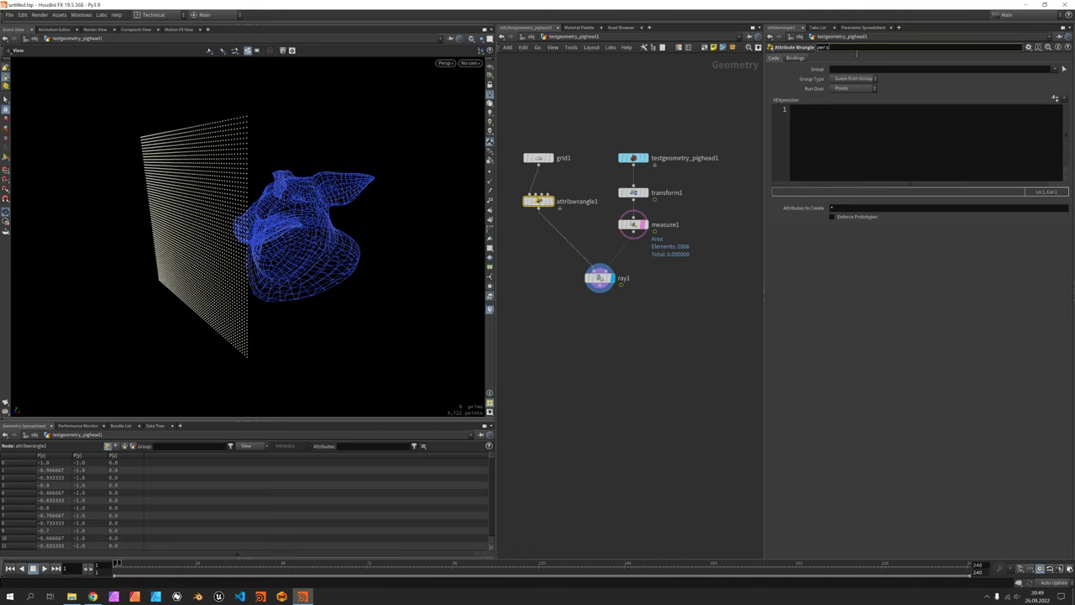
{"action": "type", "text": "perspective_N"}
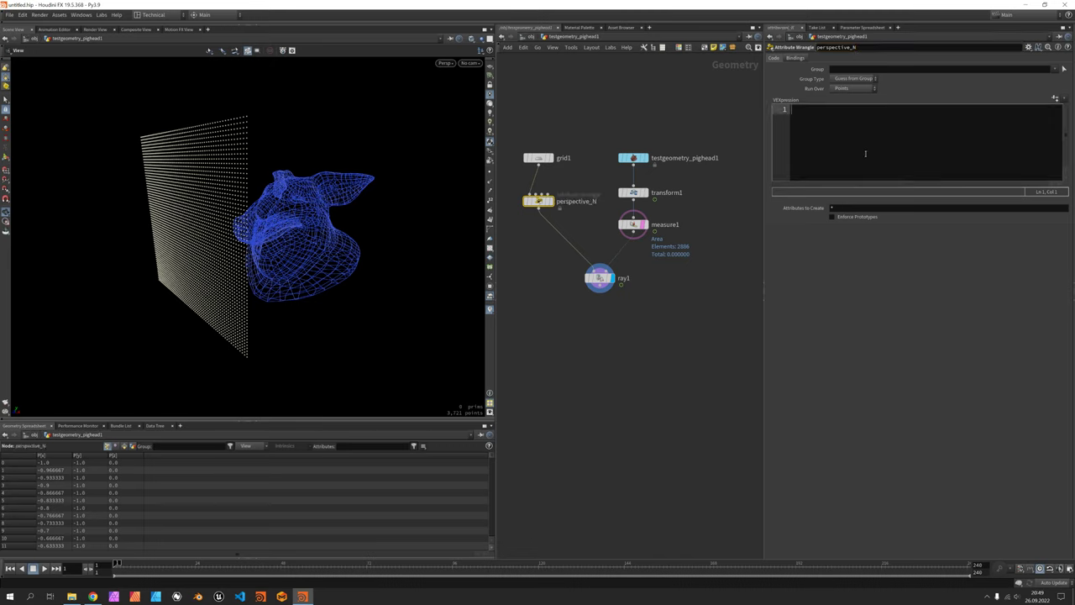
{"action": "type", "text": "float"}
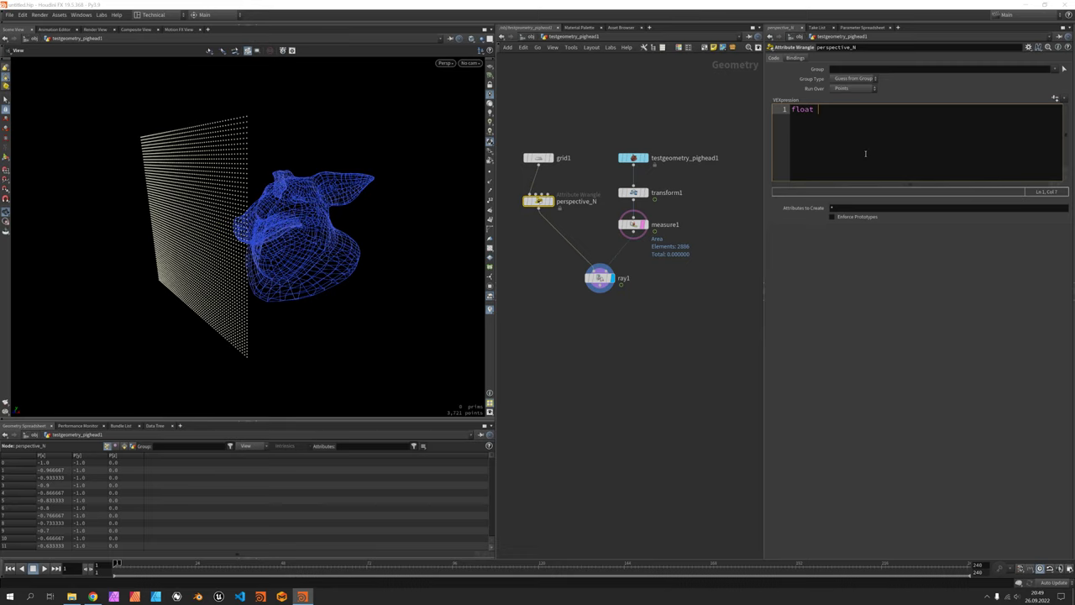
{"action": "type", "text": "focal"}
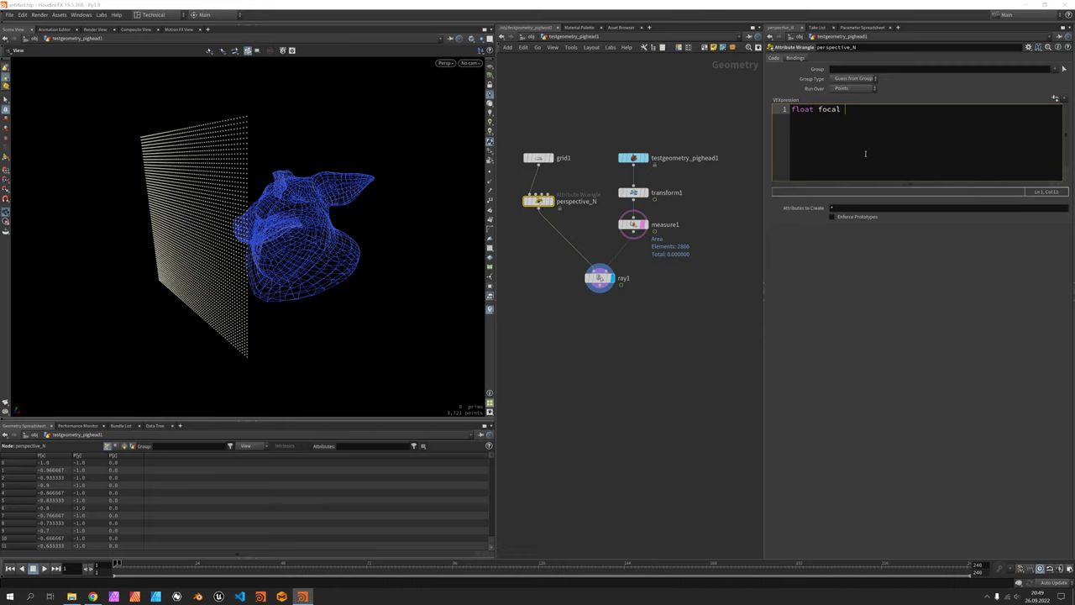
{"action": "type", "text": "= chf(\"\");"}
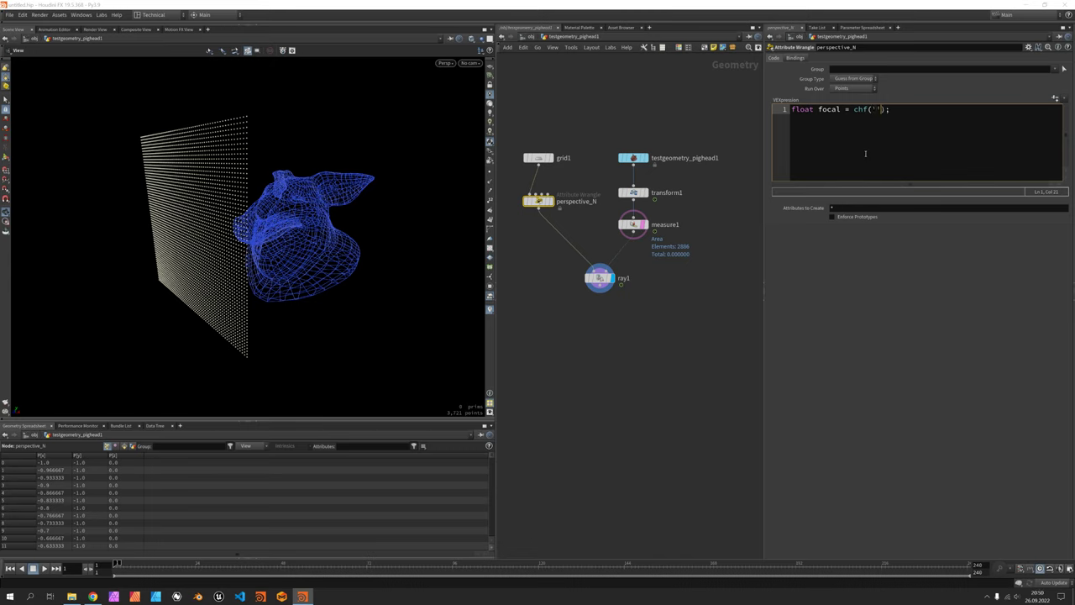
{"action": "type", "text": "focal"}
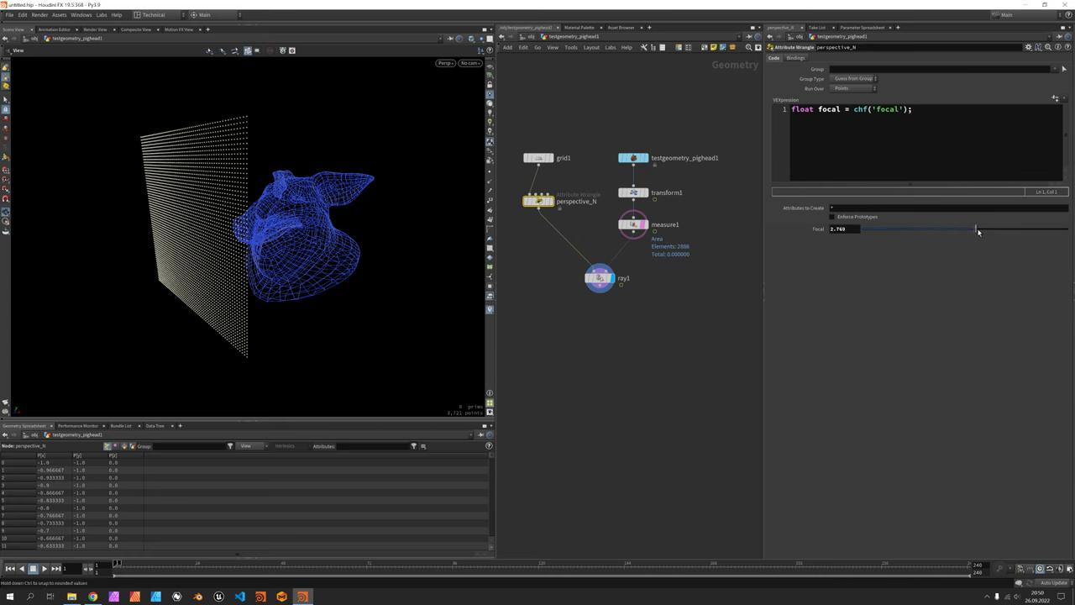
- Set v@N = normalize(v@P - set(0,0,focal)) so grid normals fan from the focal point
{"action": "left_click_drag", "start_coordinate": [978, 229], "coordinate": [971, 229]}
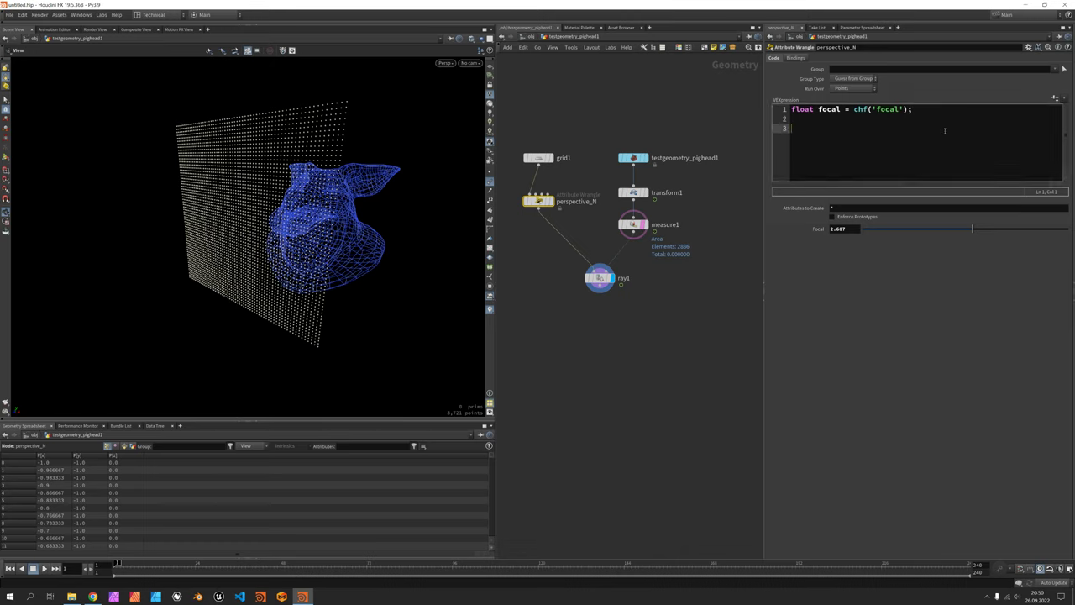
{"action": "type", "text": "v@N ="}
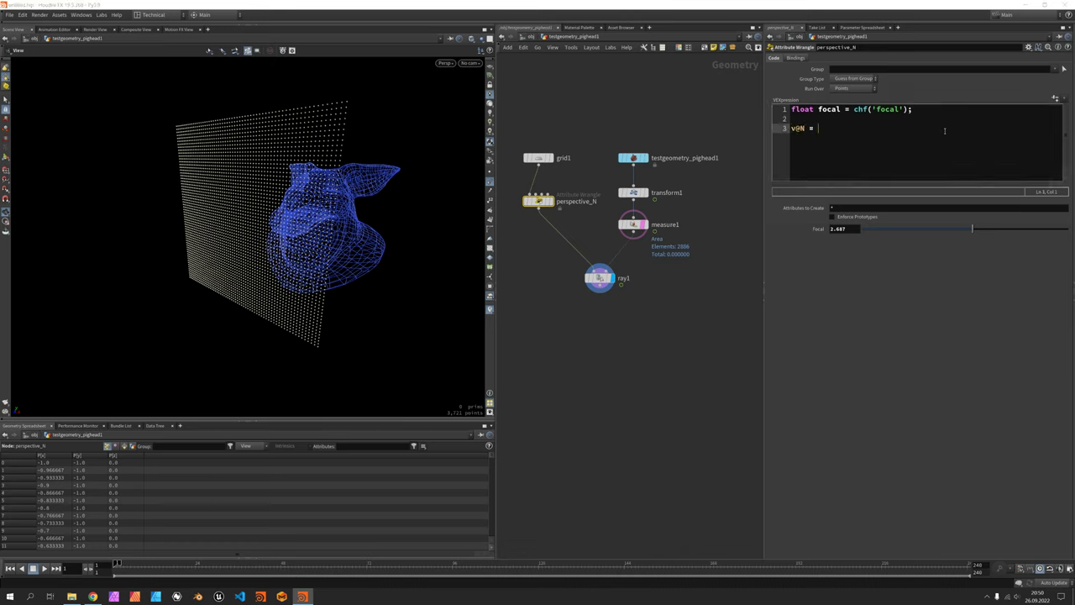
{"action": "type", "text": "normalize(v"}
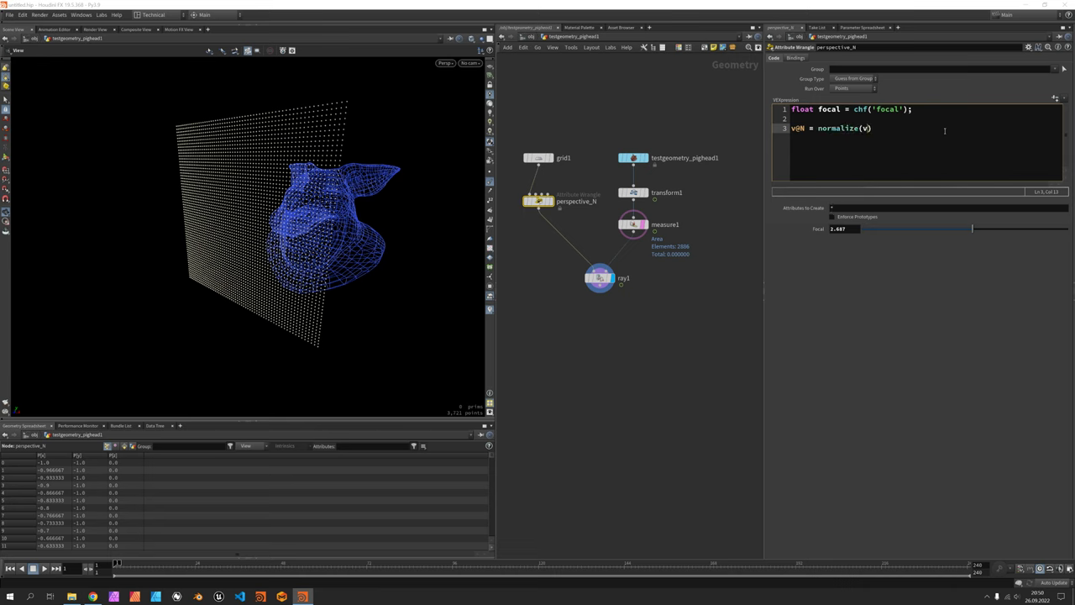
{"action": "type", "text": "@P);"}
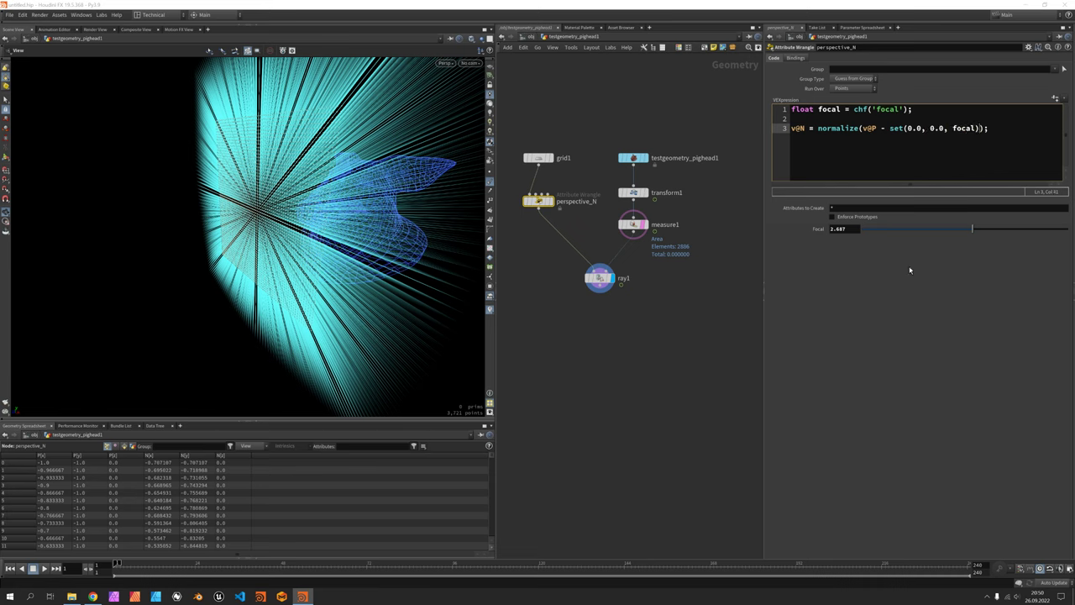
- Drag the Focal slider until the rays project the pig head silhouette onto the grid
{"action": "left_click_drag", "start_coordinate": [973, 229], "coordinate": [918, 228]}
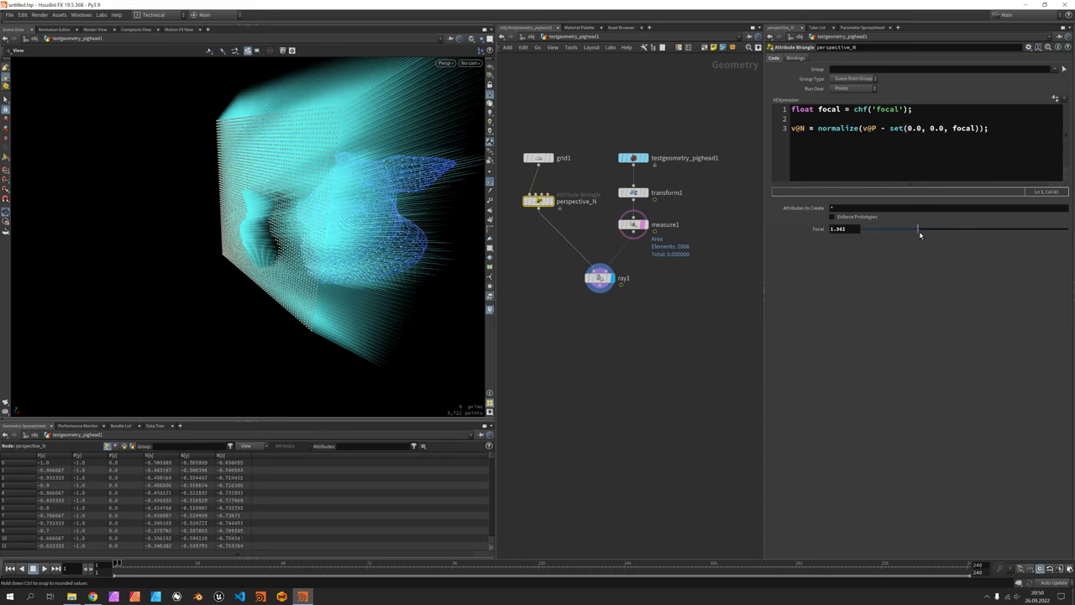
{"action": "left_click_drag", "start_coordinate": [916, 229], "coordinate": [977, 228]}
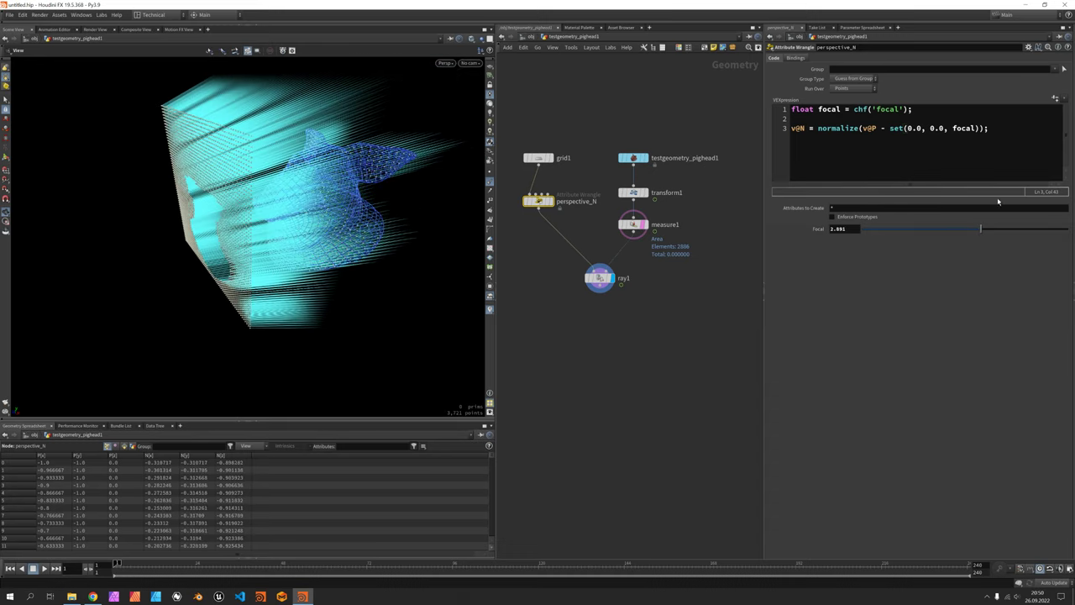
{"action": "left_click_drag", "start_coordinate": [978, 228], "coordinate": [1000, 229]}
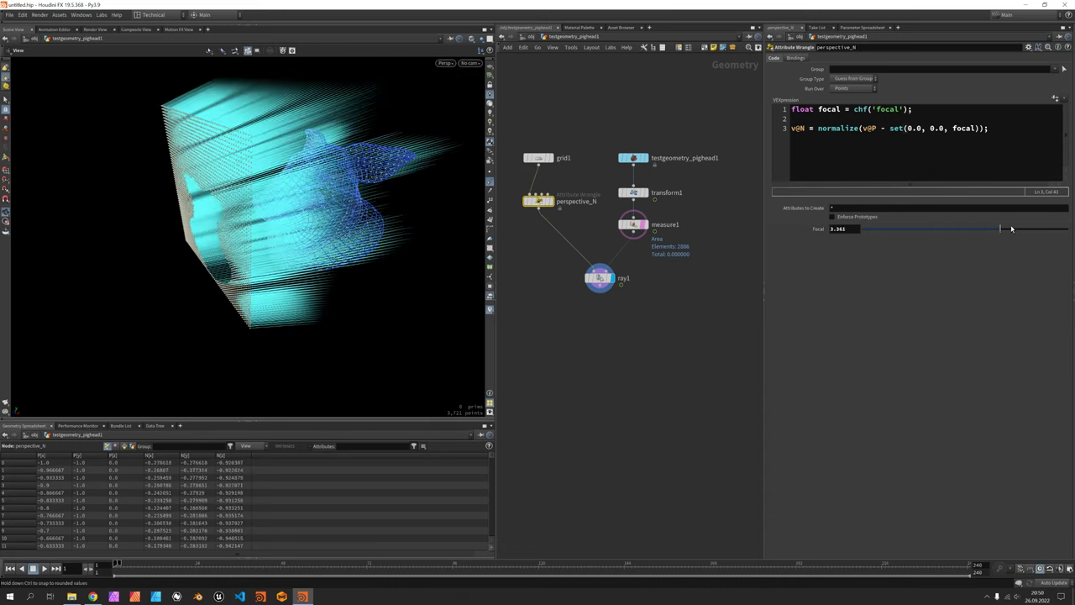
{"action": "left_click_drag", "start_coordinate": [1004, 229], "coordinate": [973, 229]}
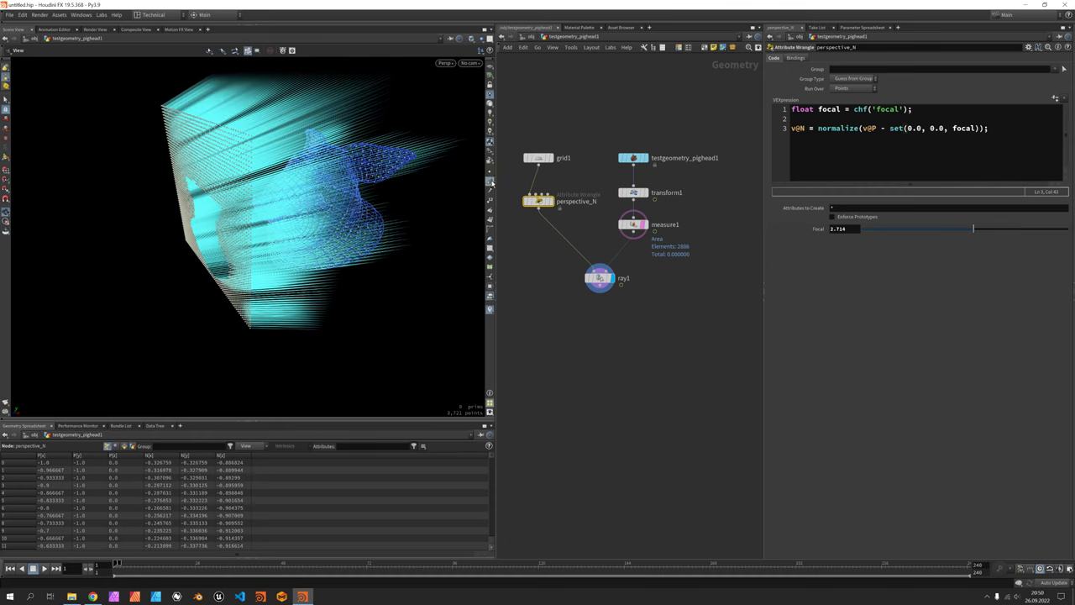
{"action": "left_click_drag", "start_coordinate": [973, 229], "coordinate": [887, 229]}
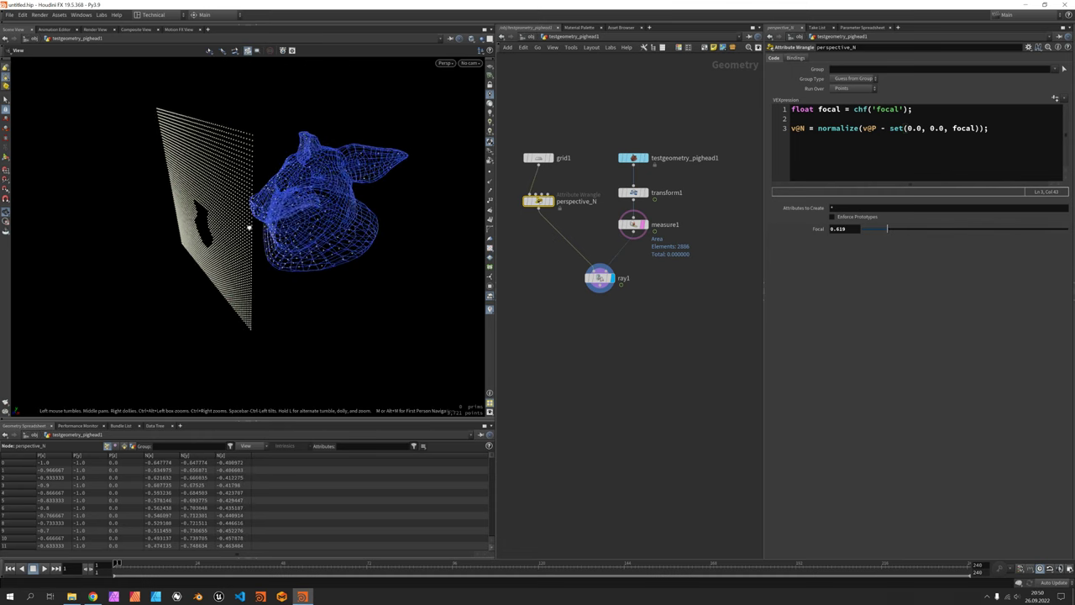
{"action": "left_click_drag", "start_coordinate": [857, 228], "coordinate": [880, 229]}
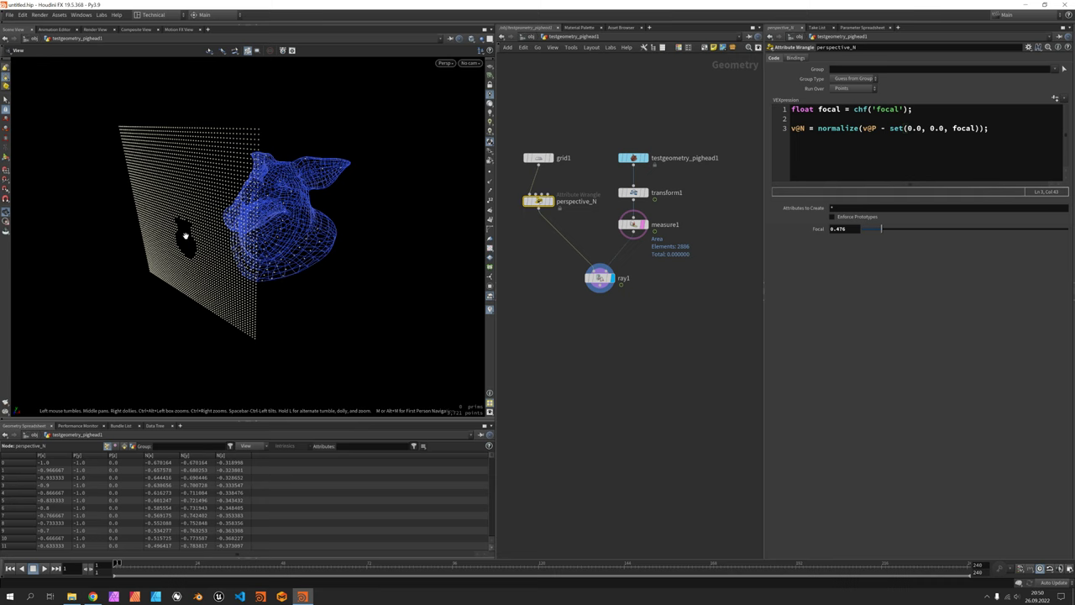
{"action": "left_click_drag", "start_coordinate": [880, 228], "coordinate": [927, 228]}
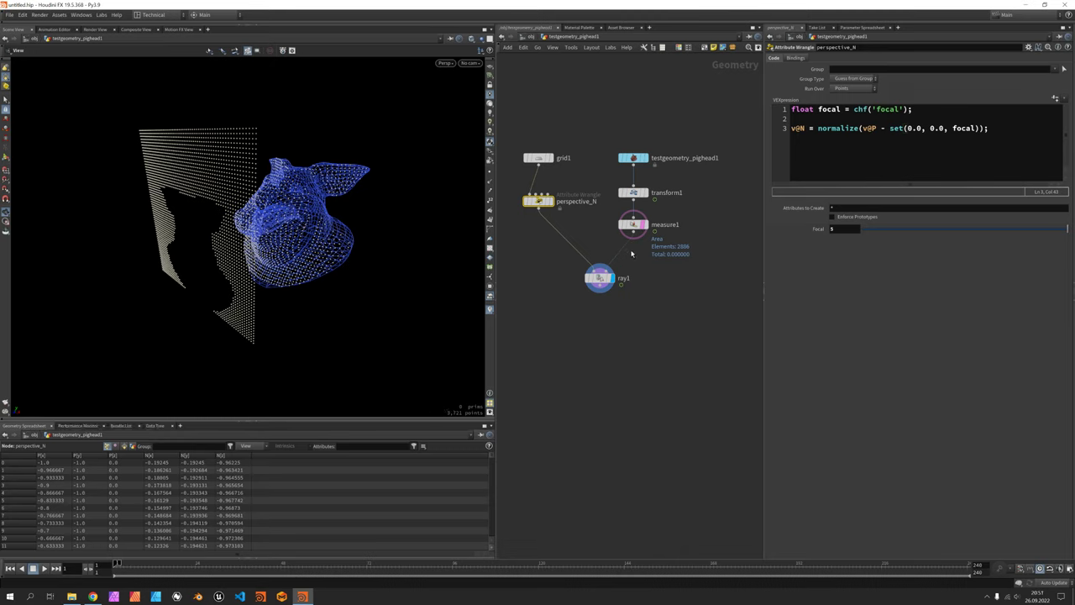
- Group the ray-hit points and Blast away the non-selected grid points
{"action": "left_click", "coordinate": [601, 275]}
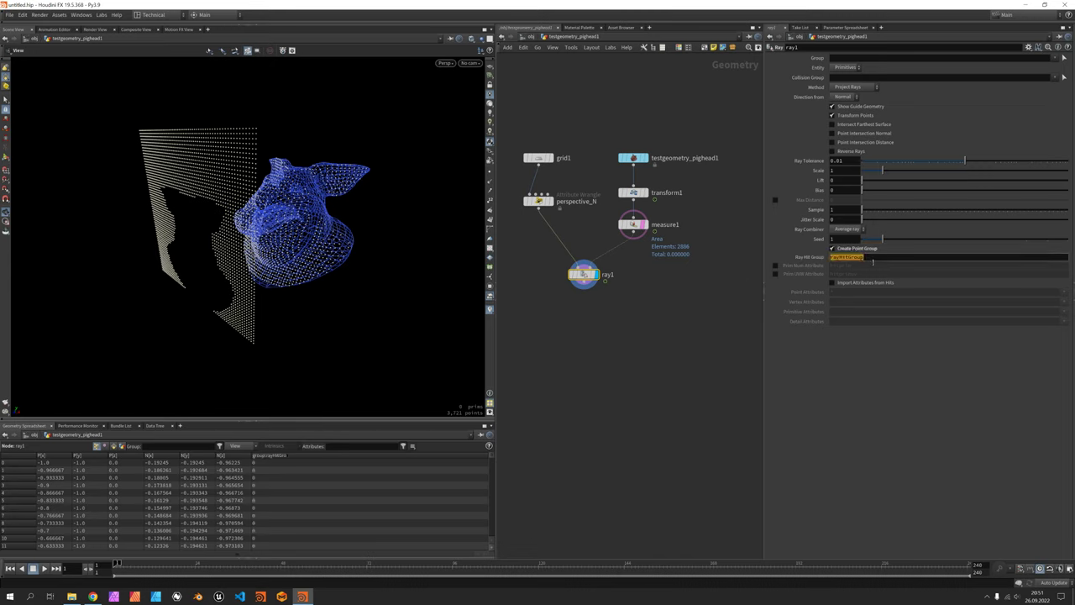
{"action": "key", "text": "Tab"}
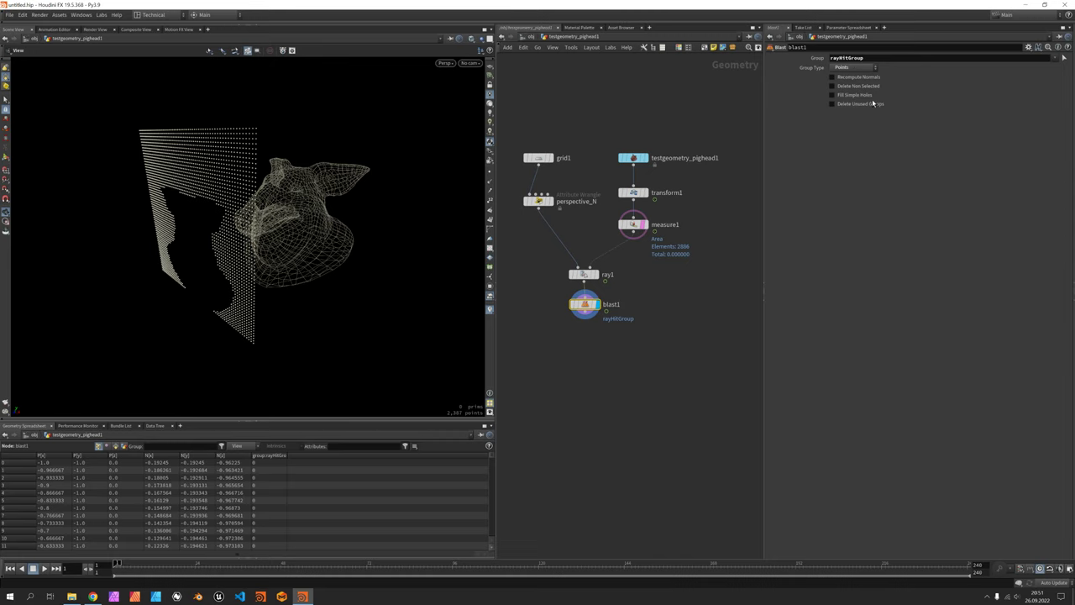
{"action": "left_click", "coordinate": [829, 85]}
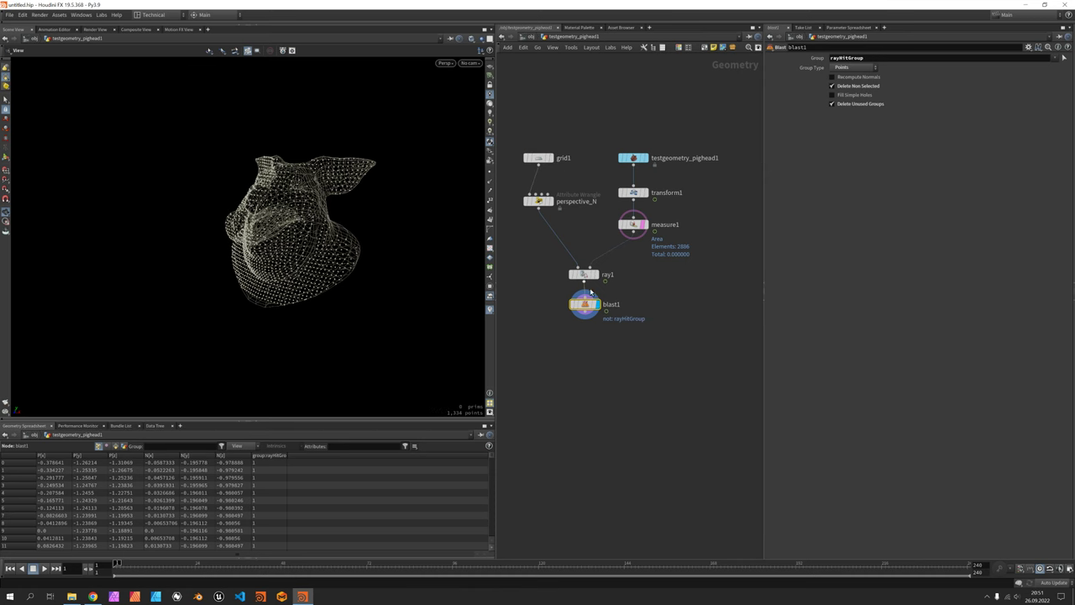
{"action": "left_click", "coordinate": [582, 275]}
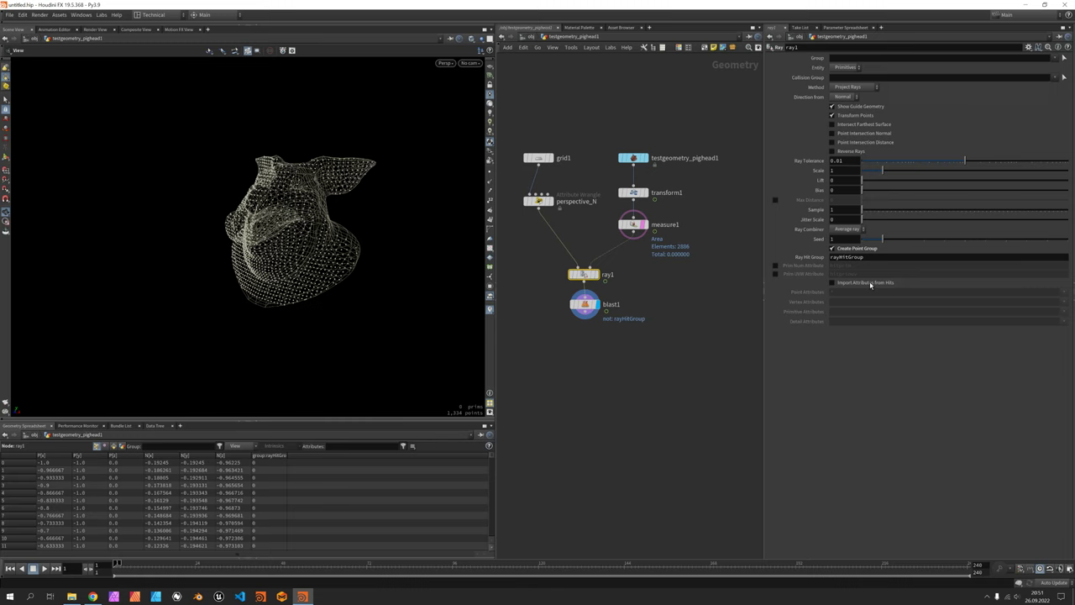
- Enable Import Attributes from Hits on the Ray, then change measure1's measurement type
{"action": "left_click", "coordinate": [833, 283]}
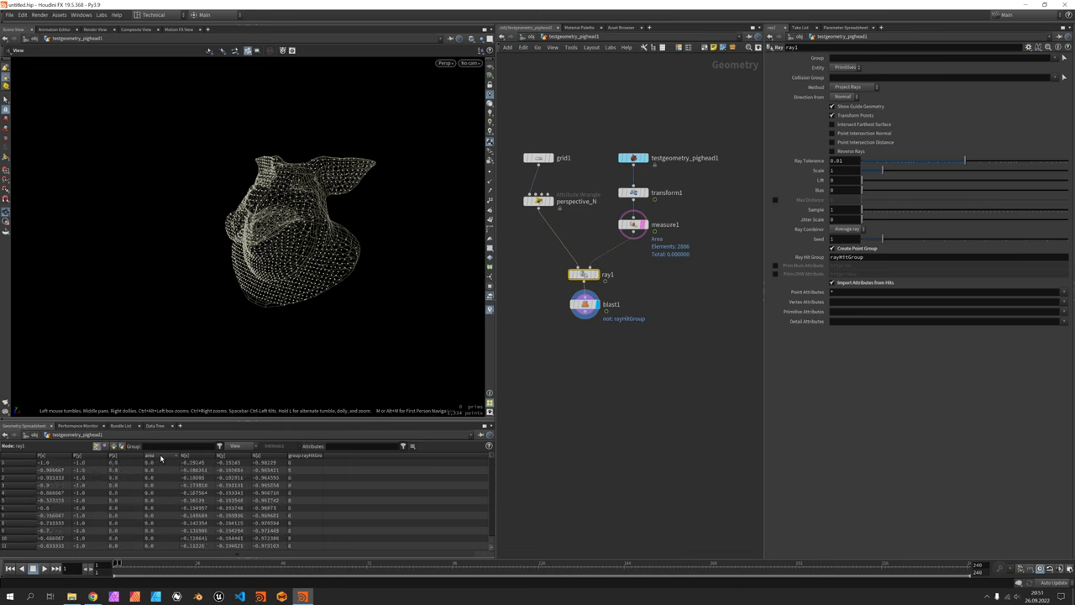
{"action": "left_click", "coordinate": [635, 223]}
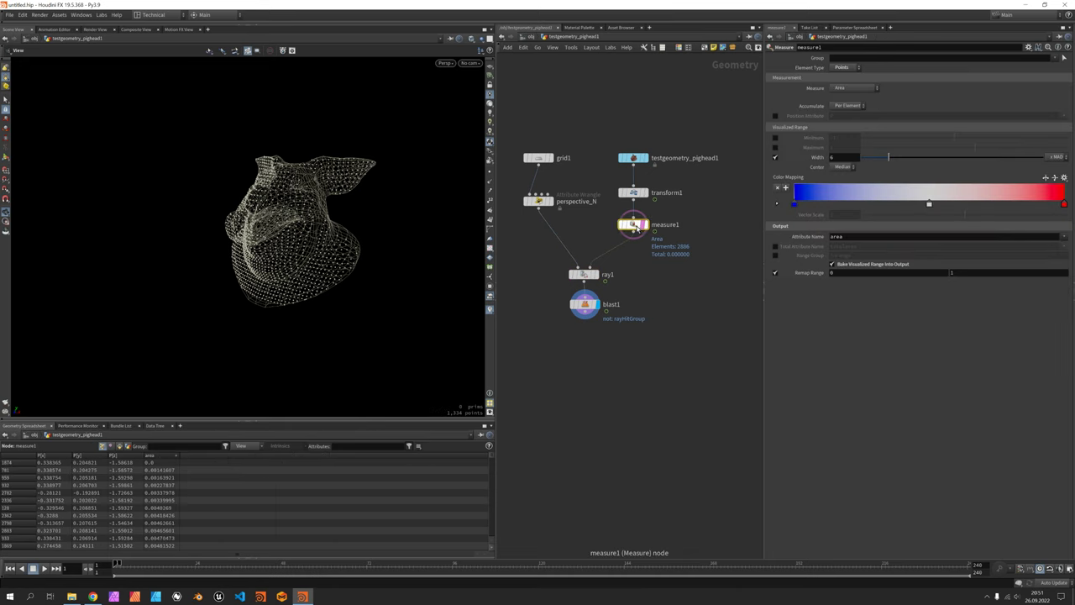
{"action": "left_click", "coordinate": [854, 87]}
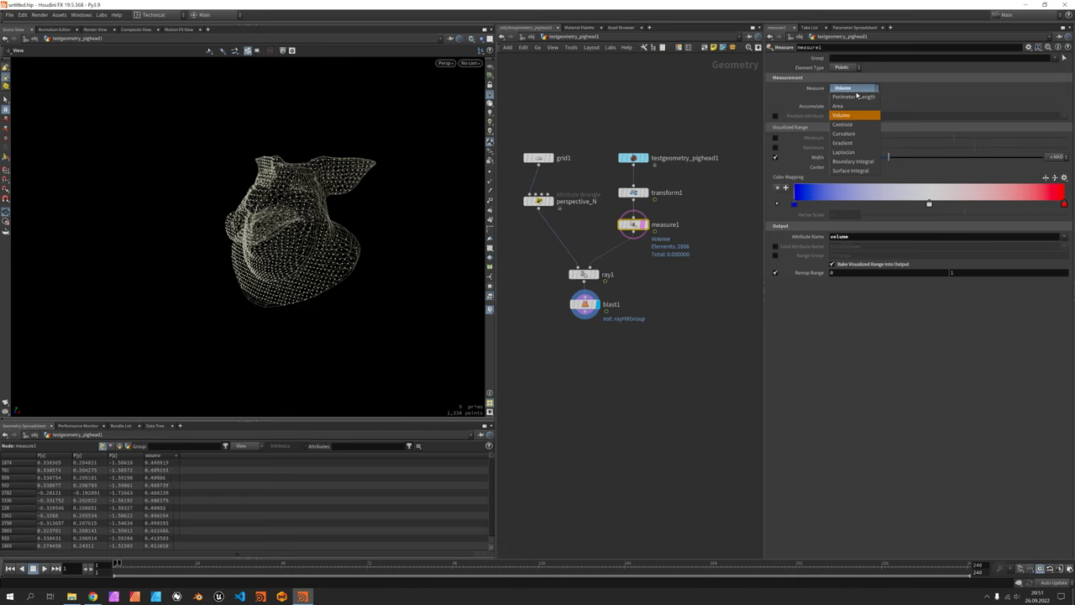
{"action": "left_click", "coordinate": [853, 96]}
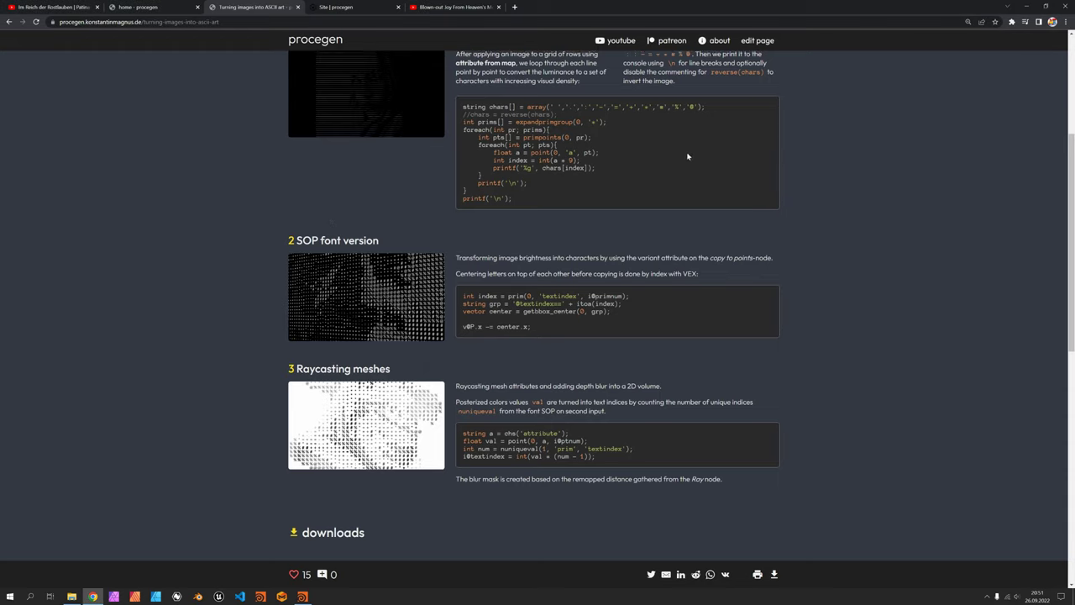
- Scroll the procegen page up to the Raycasting meshes section
{"action": "scroll", "scroll_direction": "up", "scroll_amount": 3}
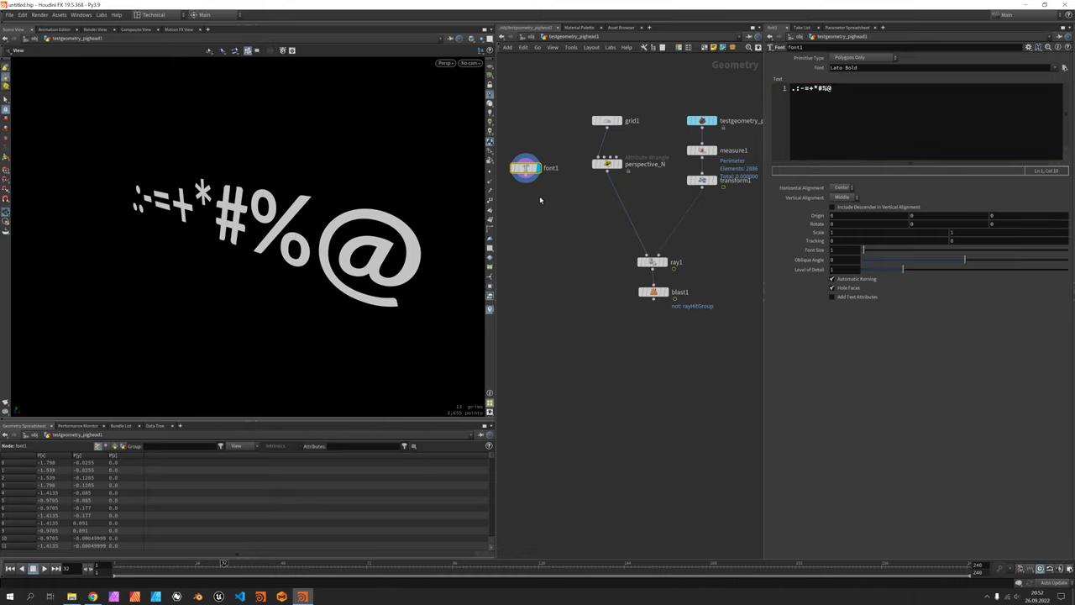
- Add a for-each loop over connected pieces after the Font node, with per-character text attributes enabled
{"action": "key", "text": "Tab"}
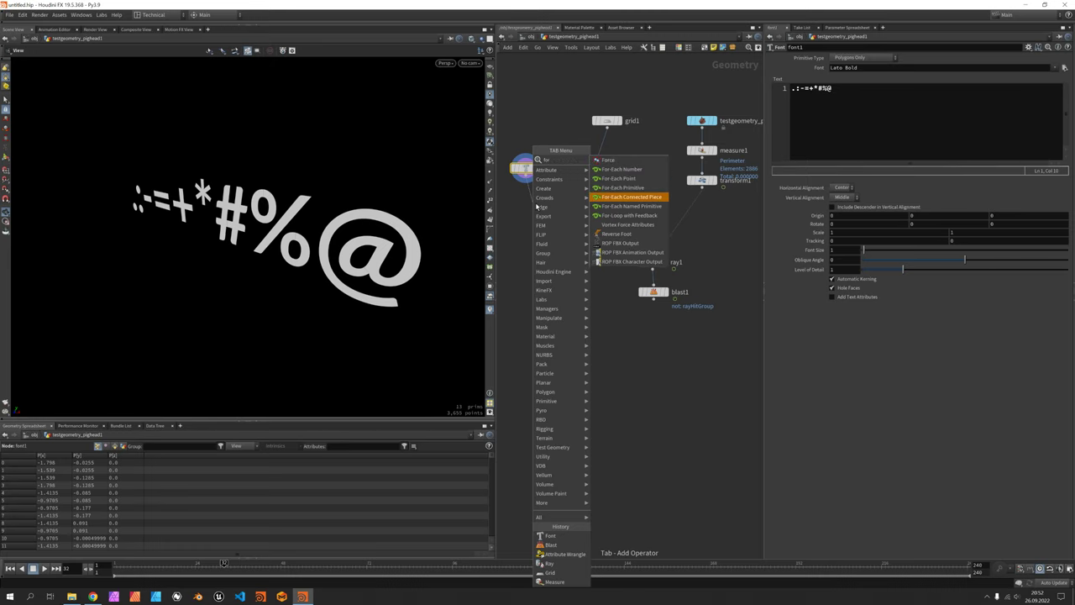
{"action": "left_click", "coordinate": [625, 196]}
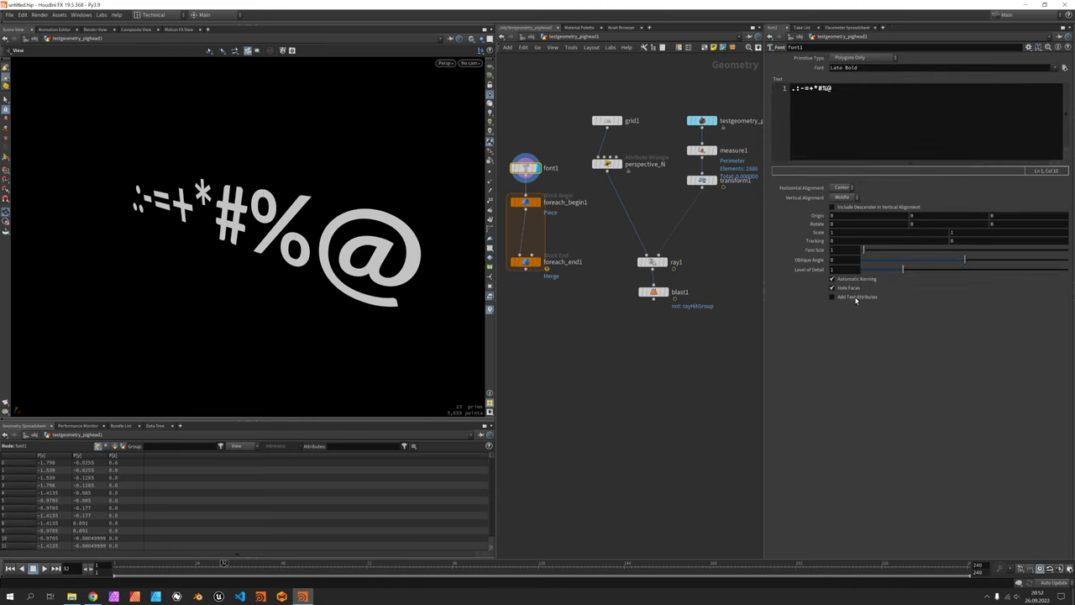
{"action": "left_click", "coordinate": [831, 296]}
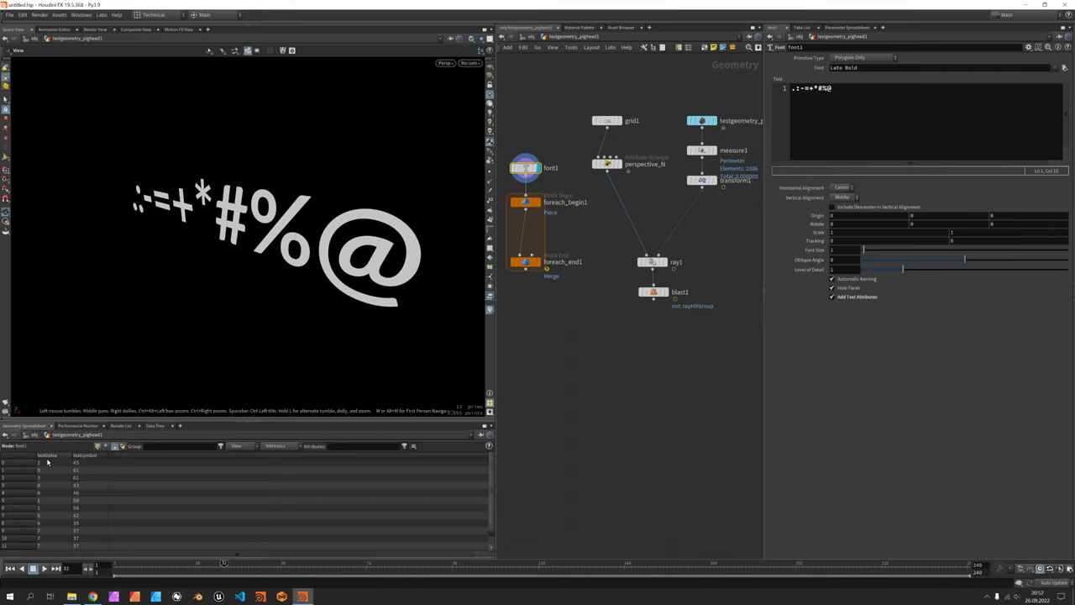
- Inspect the loop end's output and a single isolated character inside the loop
{"action": "left_click", "coordinate": [523, 262]}
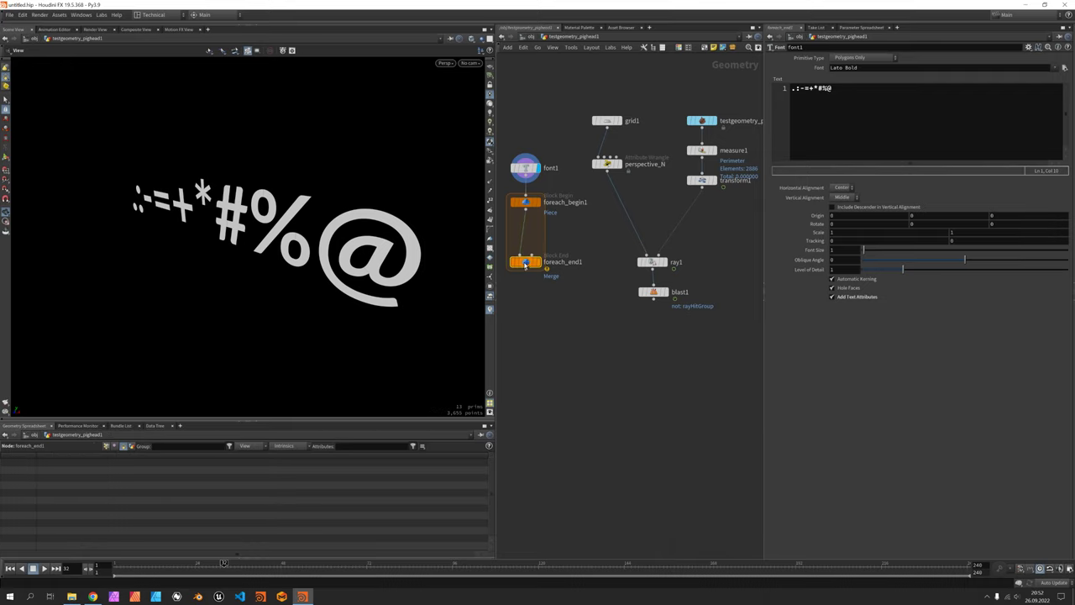
{"action": "left_click", "coordinate": [521, 262]}
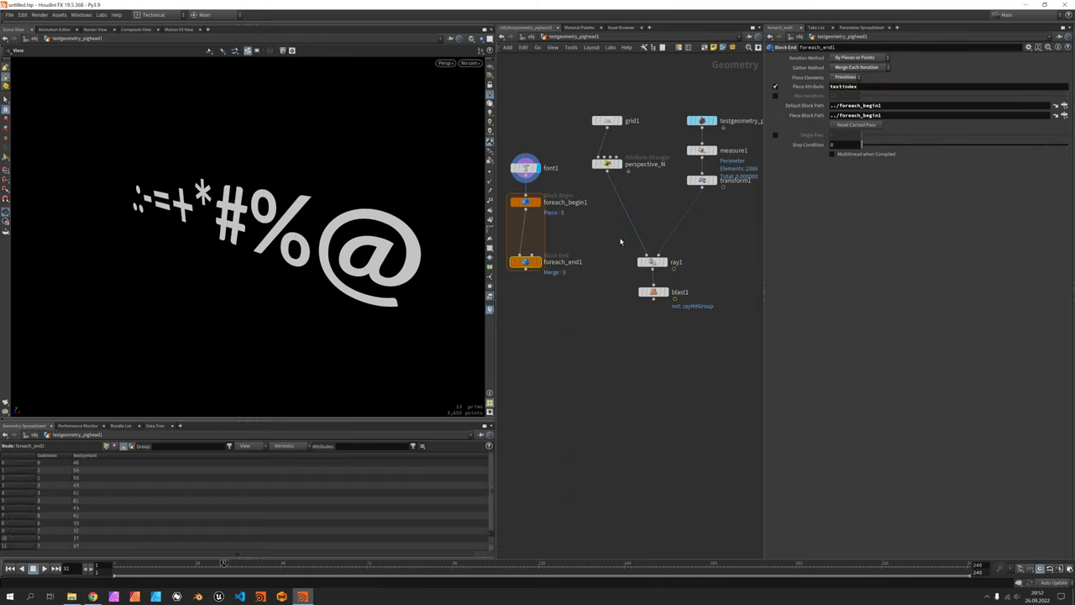
{"action": "left_click", "coordinate": [524, 202]}
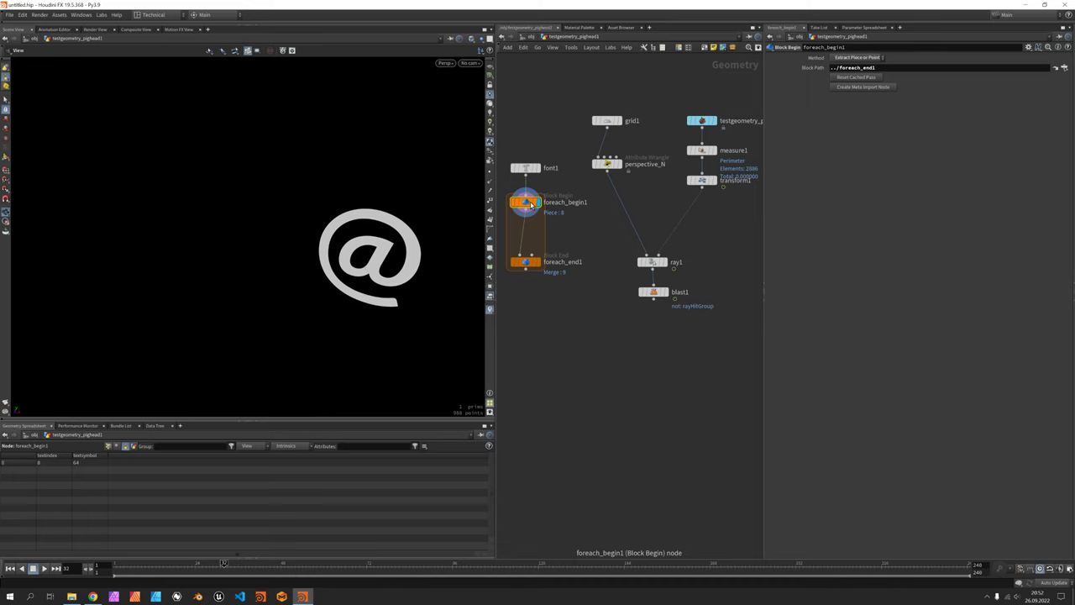
{"action": "left_click", "coordinate": [524, 262]}
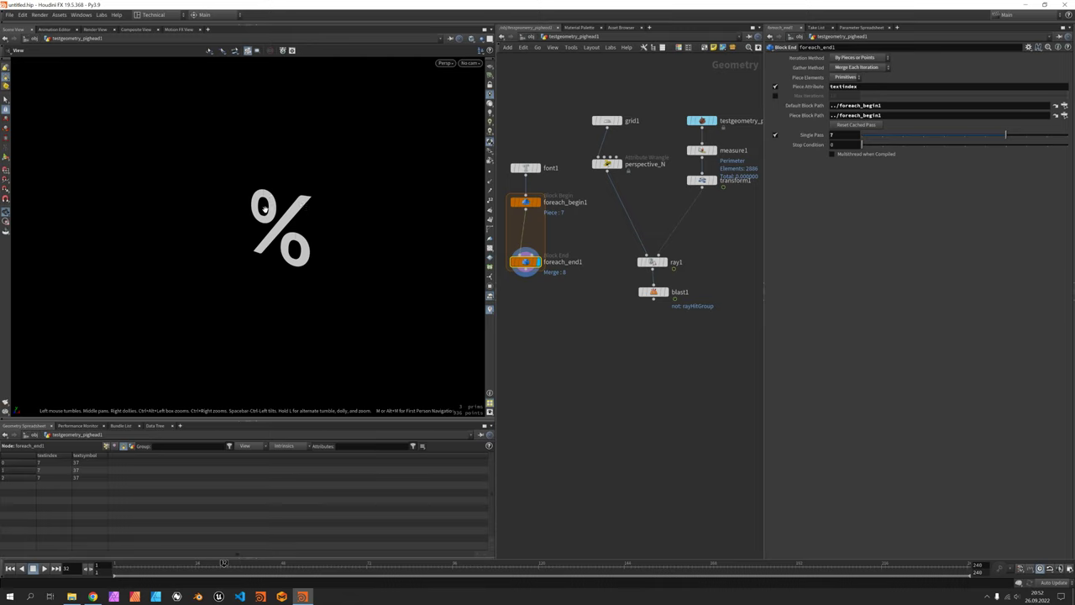
{"action": "mouse_move", "coordinate": [880, 131]}
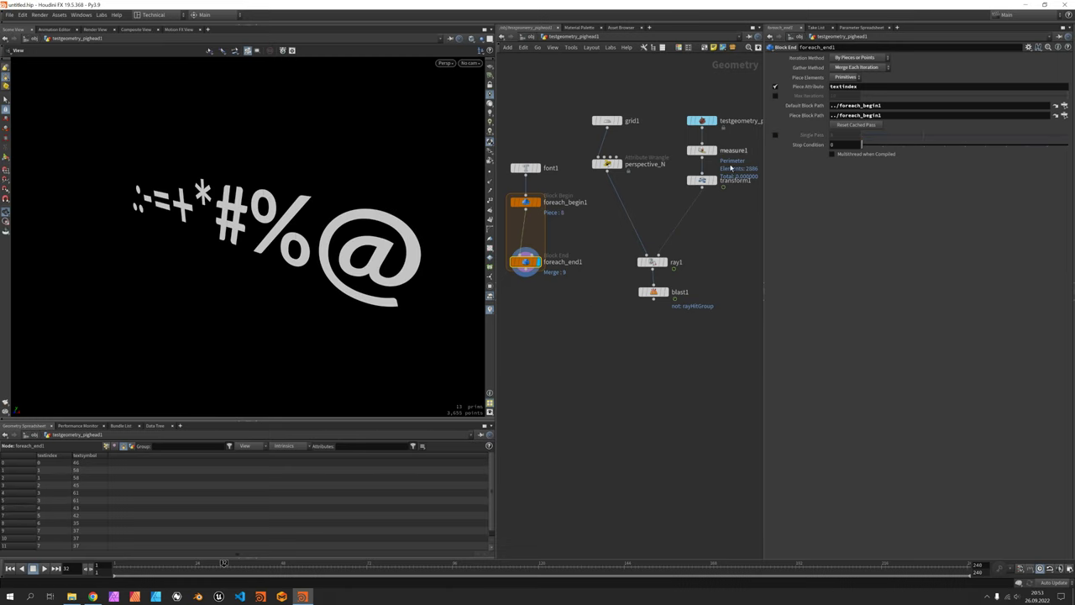
- Drop a Match Size node on the wire between foreach_begin1 and foreach_end1
{"action": "key", "text": "Tab"}
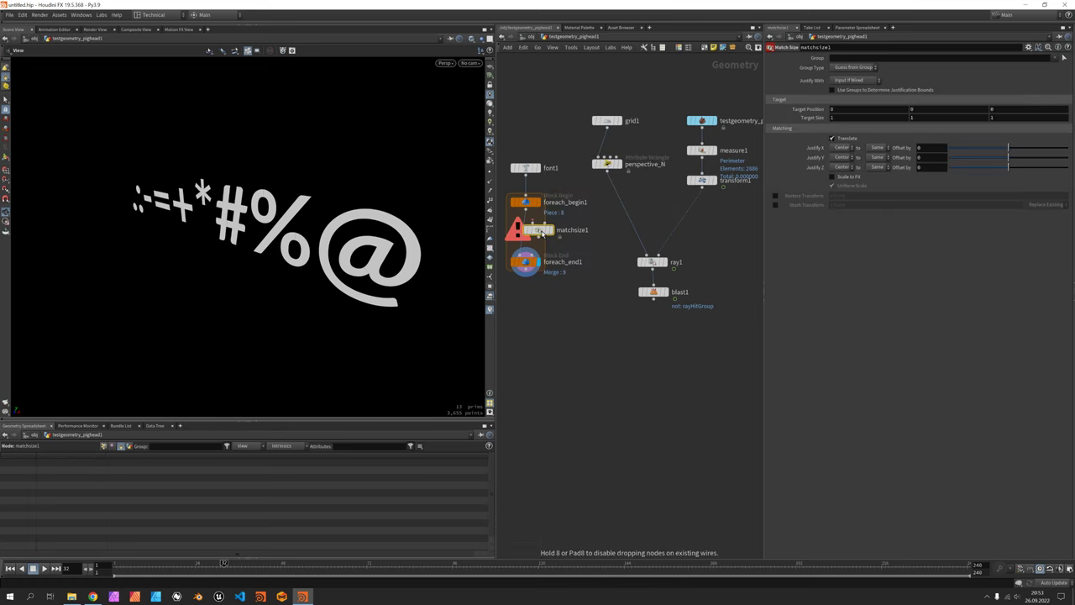
{"action": "left_click", "coordinate": [527, 230]}
{"action": "type", "text": "copy"}
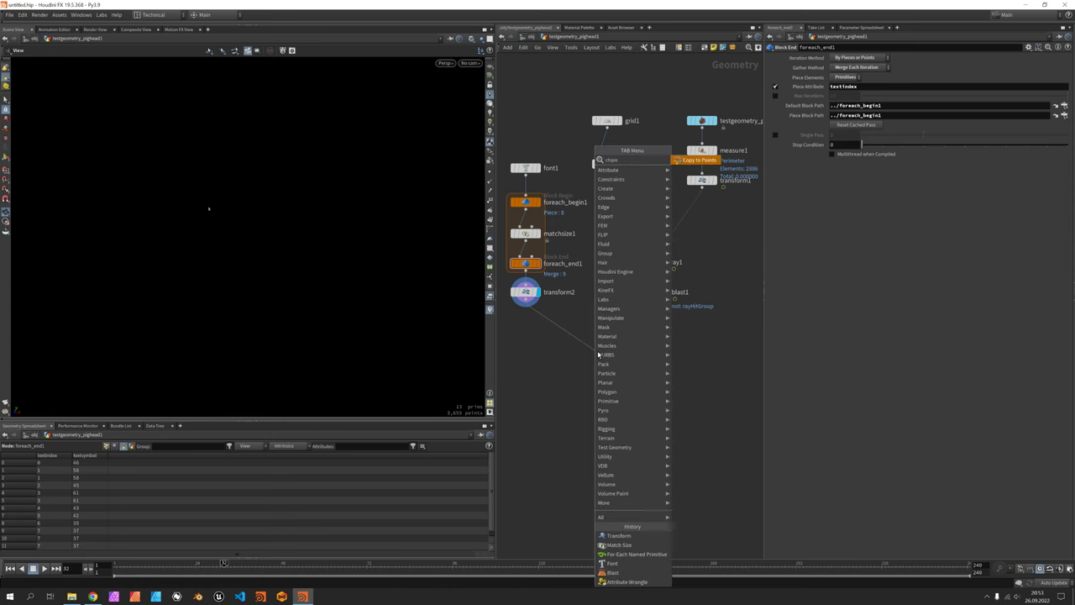
- Add a Copy to Points node with Pack and Instance on, targeting the projected blast1 points
{"action": "left_click", "coordinate": [699, 160]}
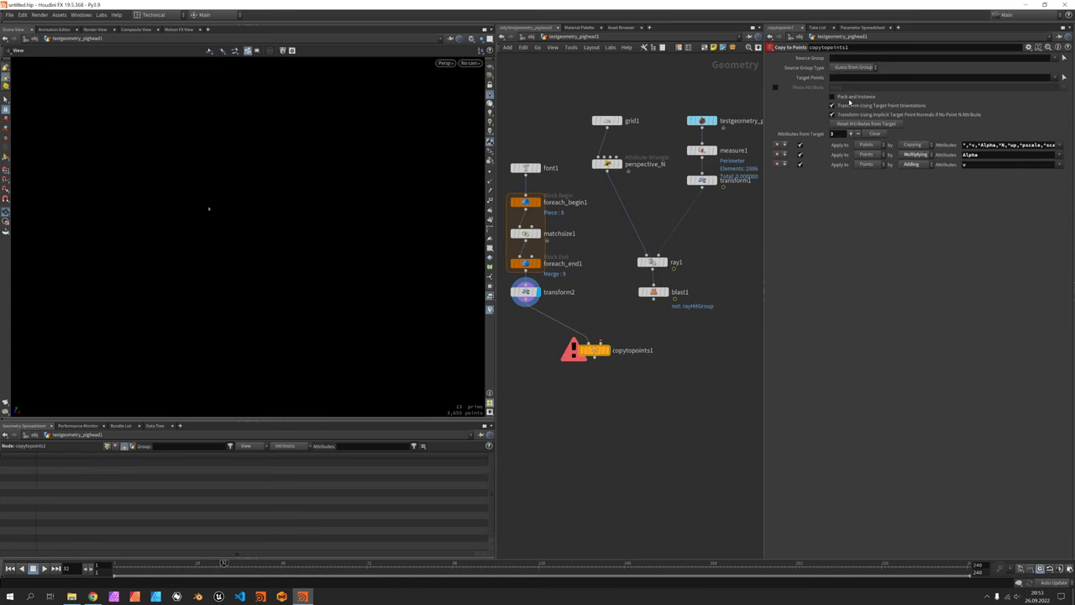
{"action": "left_click", "coordinate": [834, 96]}
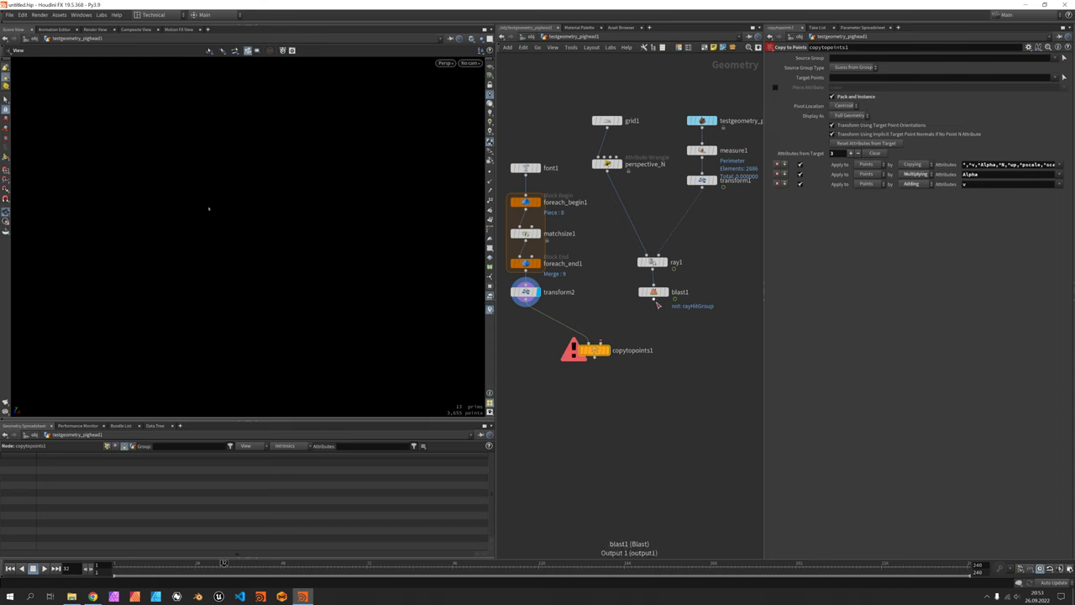
{"action": "left_click", "coordinate": [584, 350]}
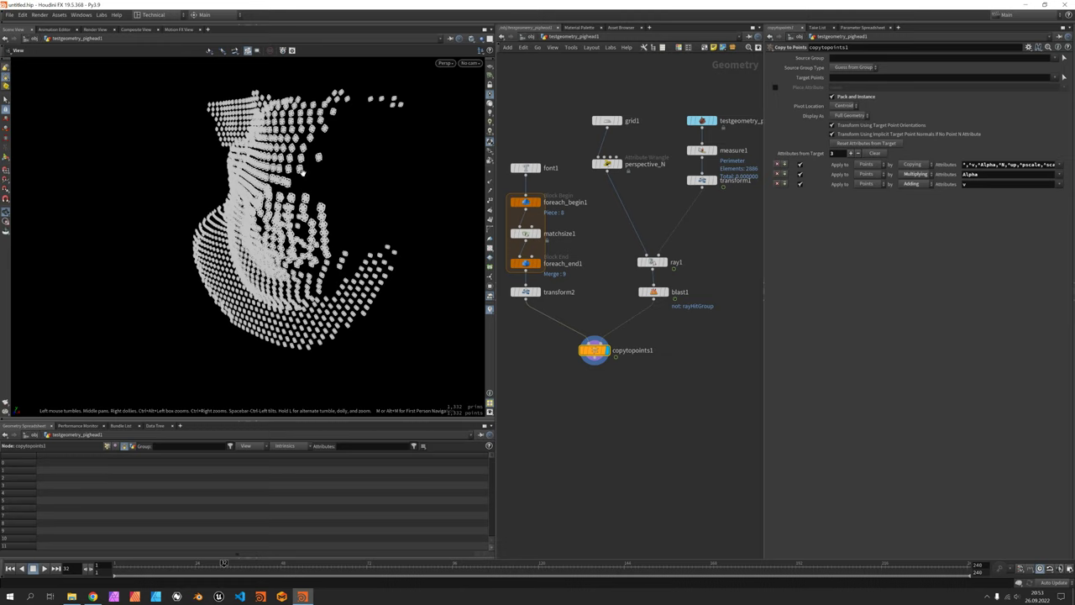
{"action": "mouse_move", "coordinate": [866, 88]}
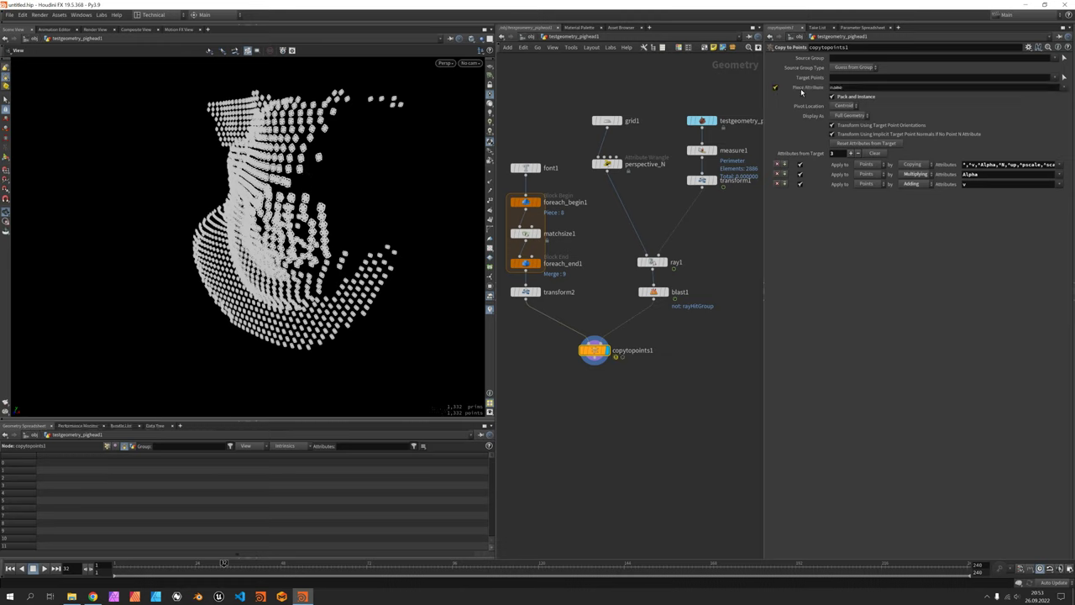
- Set the Piece Attribute to textindex and display the copied characters in the viewport
{"action": "type", "text": "textindex"}
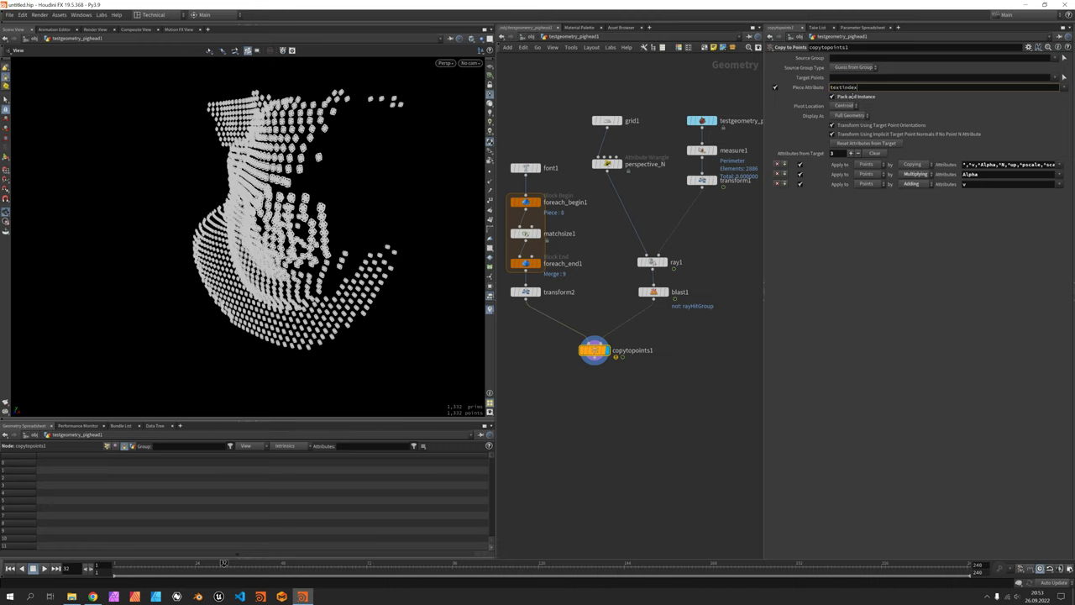
{"action": "left_click", "coordinate": [592, 351]}
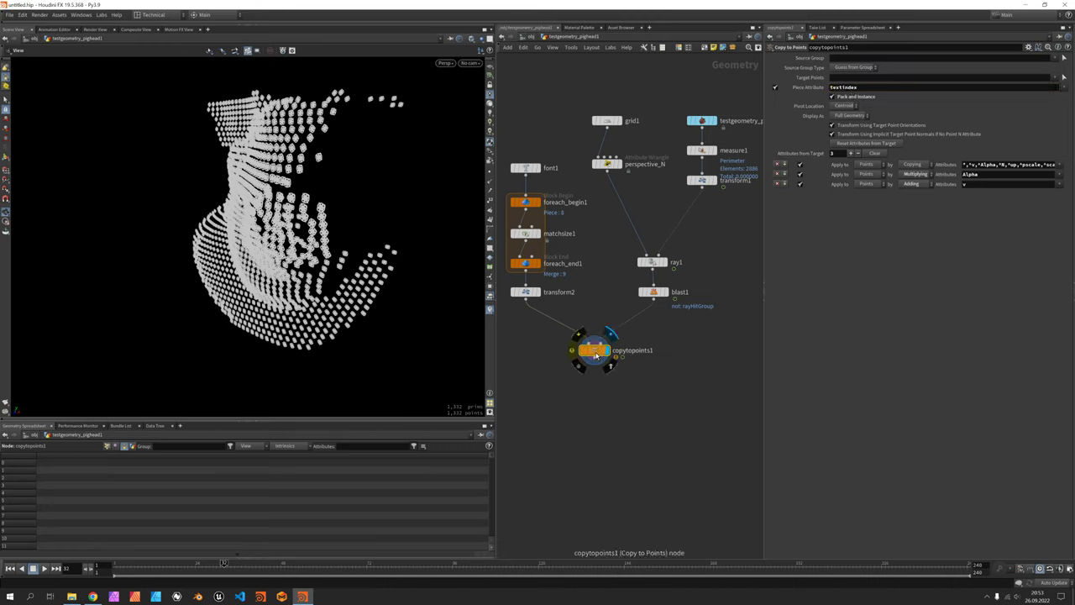
{"action": "left_click_drag", "start_coordinate": [591, 351], "coordinate": [601, 362]}
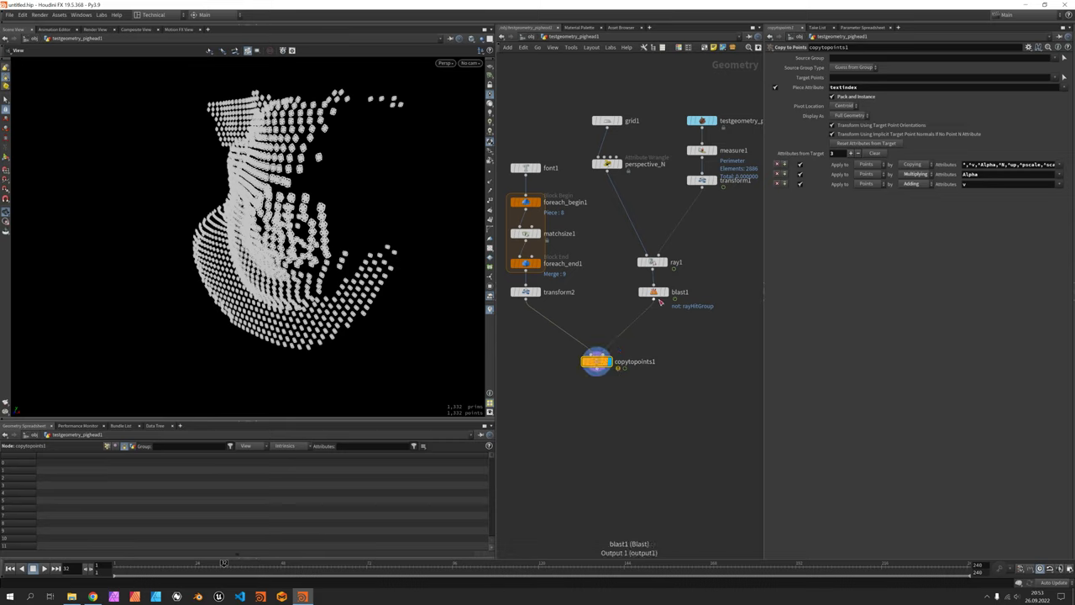
{"action": "left_click", "coordinate": [655, 293]}
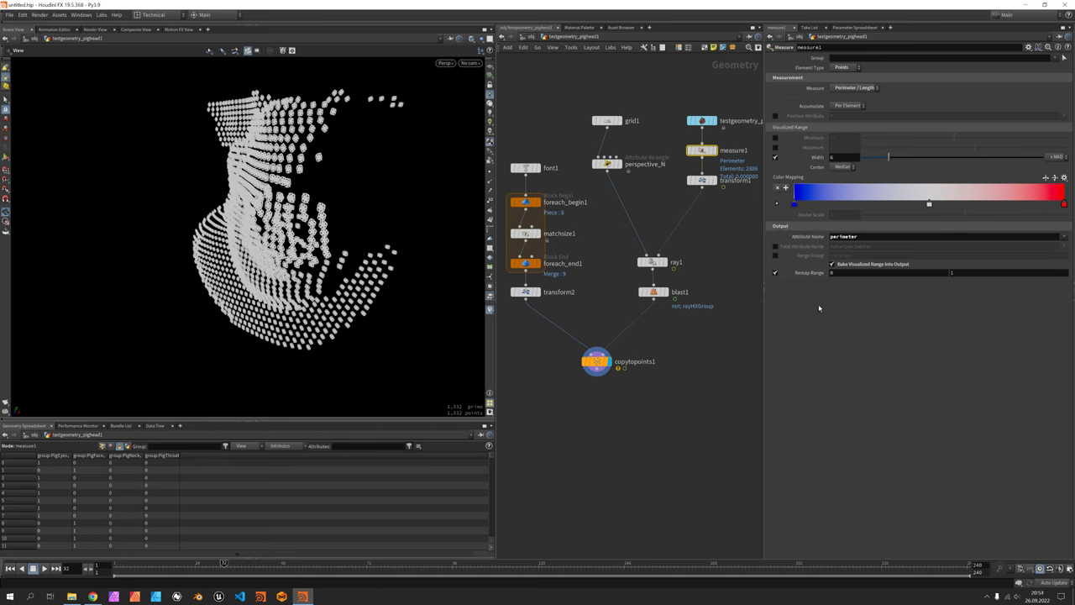
- Add an Attribute Remap after blast1 with measure1's range pasted in and New Name textindex
{"action": "key", "text": "Tab"}
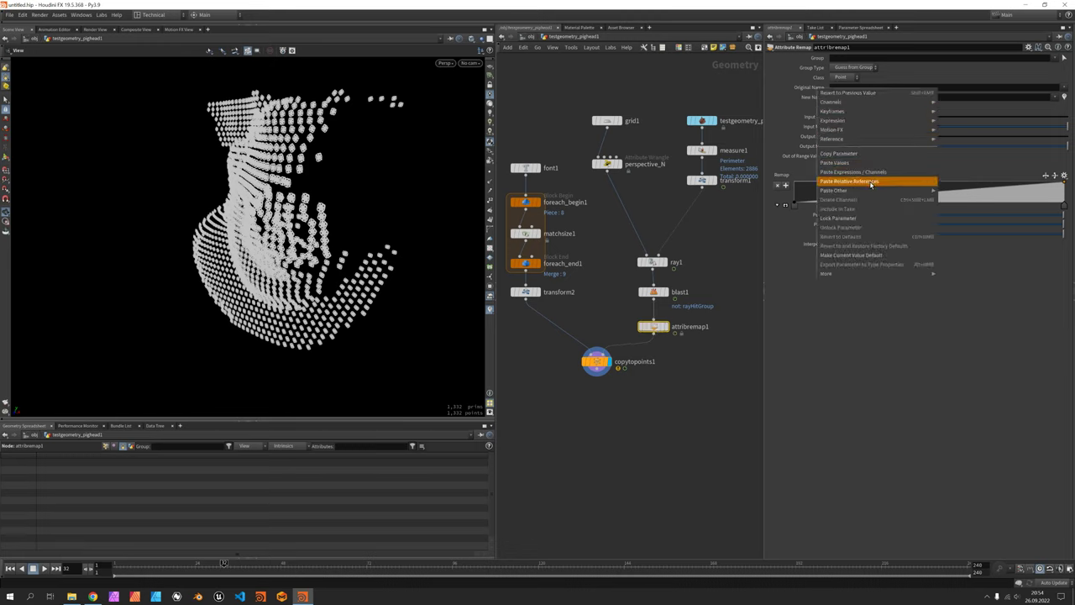
{"action": "left_click", "coordinate": [856, 181]}
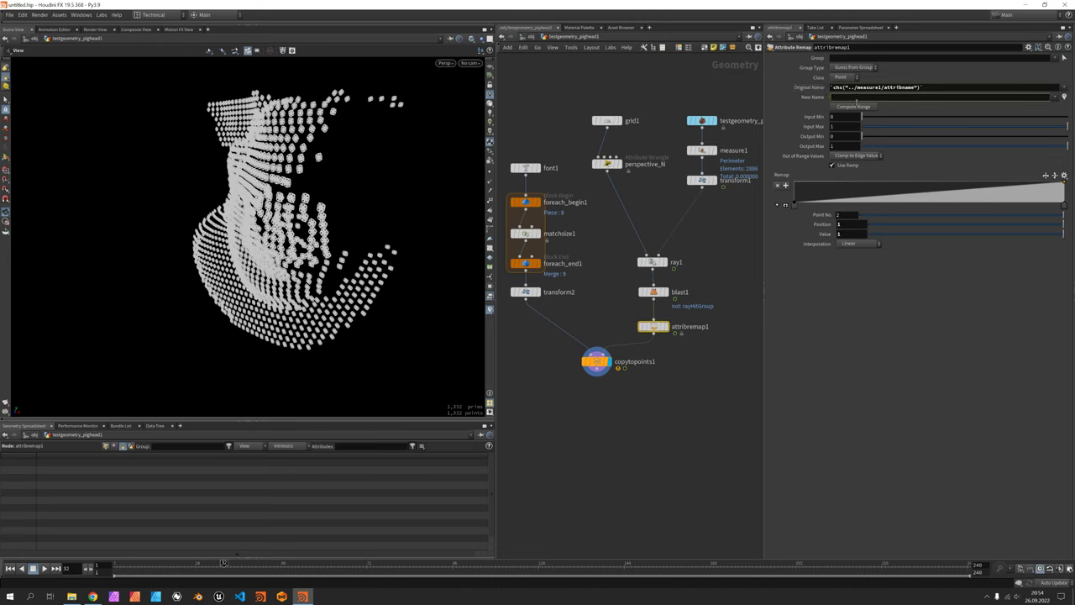
{"action": "type", "text": "textindex"}
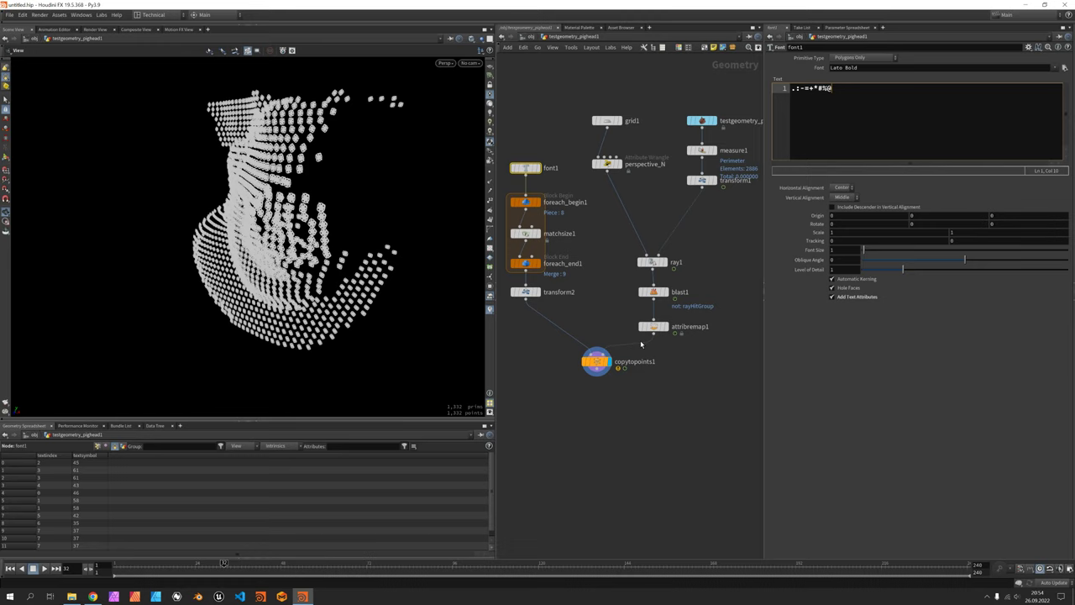
- Drive attribremap1's Output Max with strlen(chs("../font1/text")) and start adding an Attribute Cast
{"action": "left_click", "coordinate": [646, 326]}
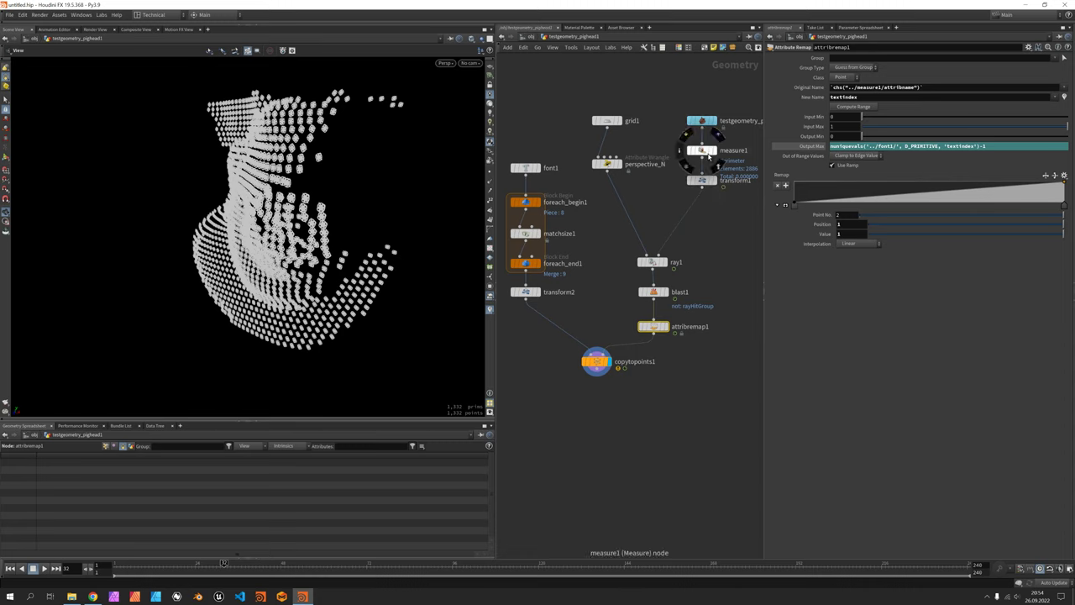
{"action": "left_click", "coordinate": [707, 152]}
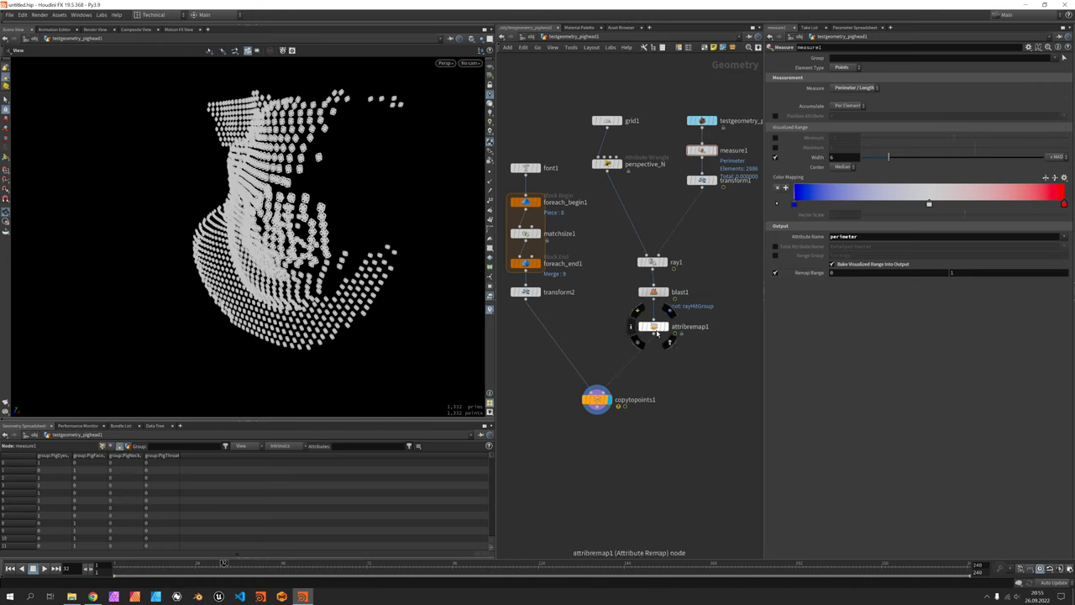
{"action": "left_click", "coordinate": [651, 326]}
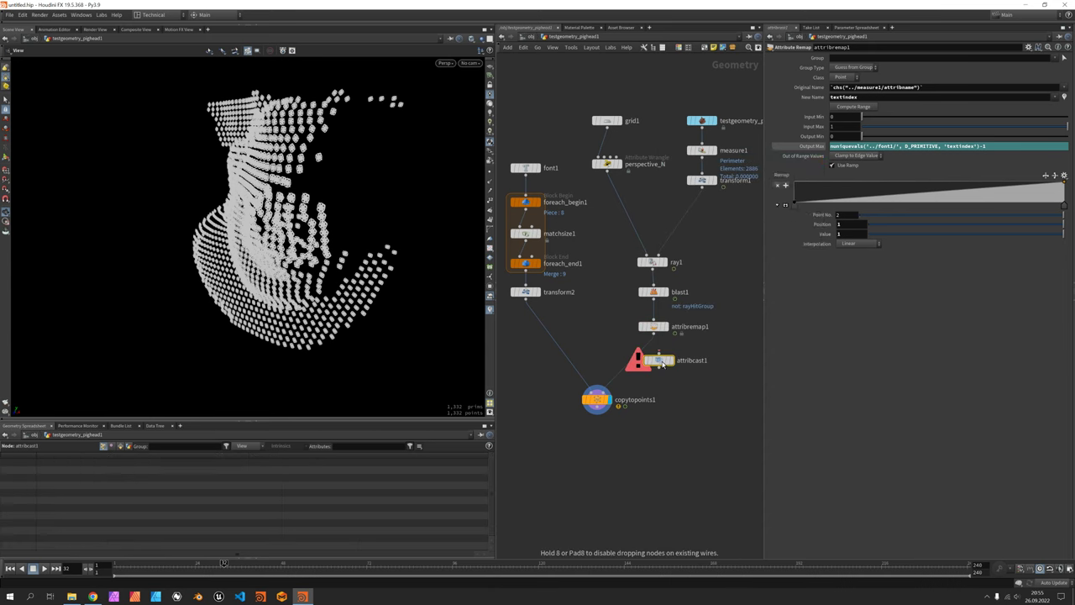
- Drop attribcast1 above copytopoints1, casting texIndex to 32 bit Integer
{"action": "left_click", "coordinate": [652, 356]}
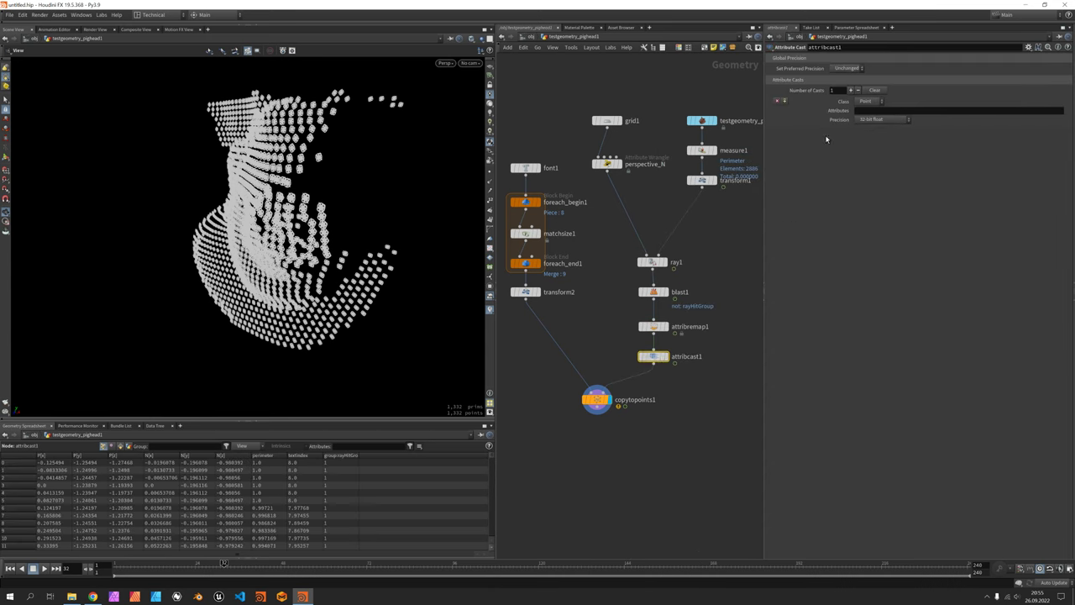
{"action": "type", "text": "texIndex"}
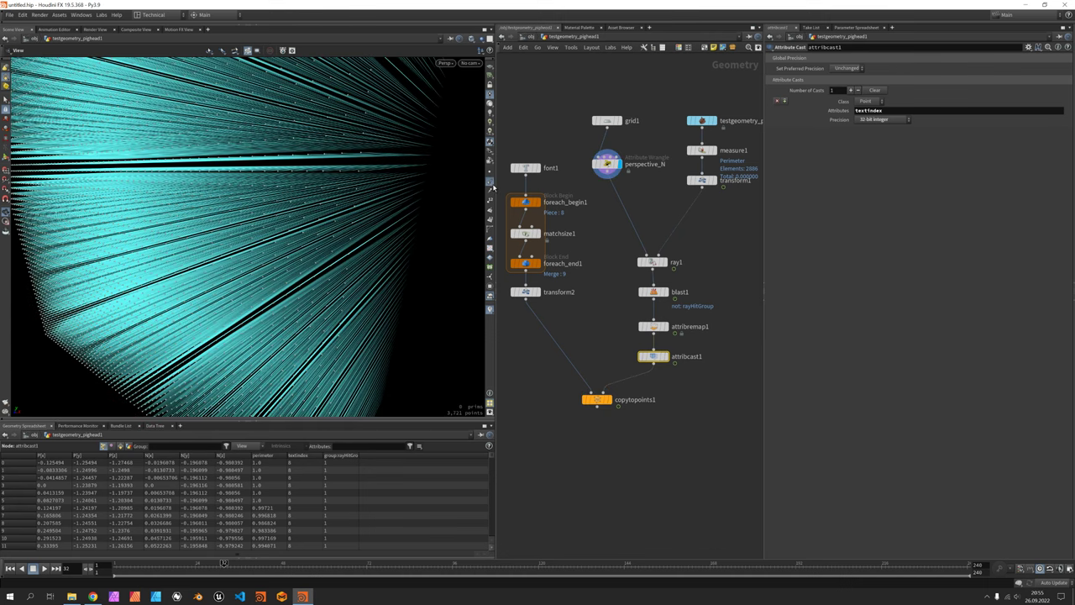
- Display copytopoints1 and retune the perspective wrangle's Focal slider to reshape the point grid
{"action": "left_click", "coordinate": [595, 400]}
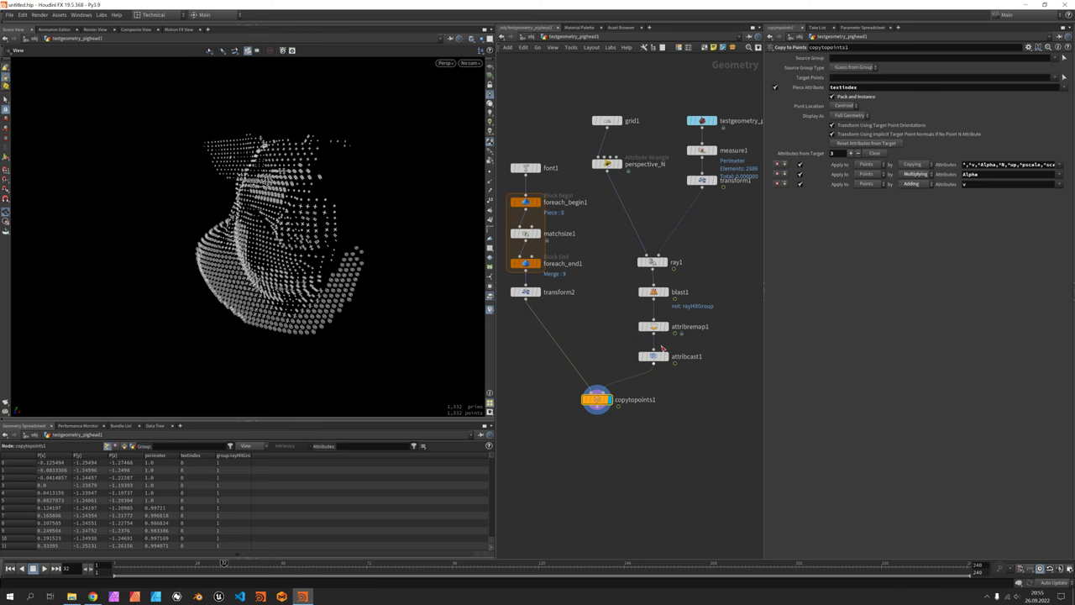
{"action": "left_click", "coordinate": [807, 134]}
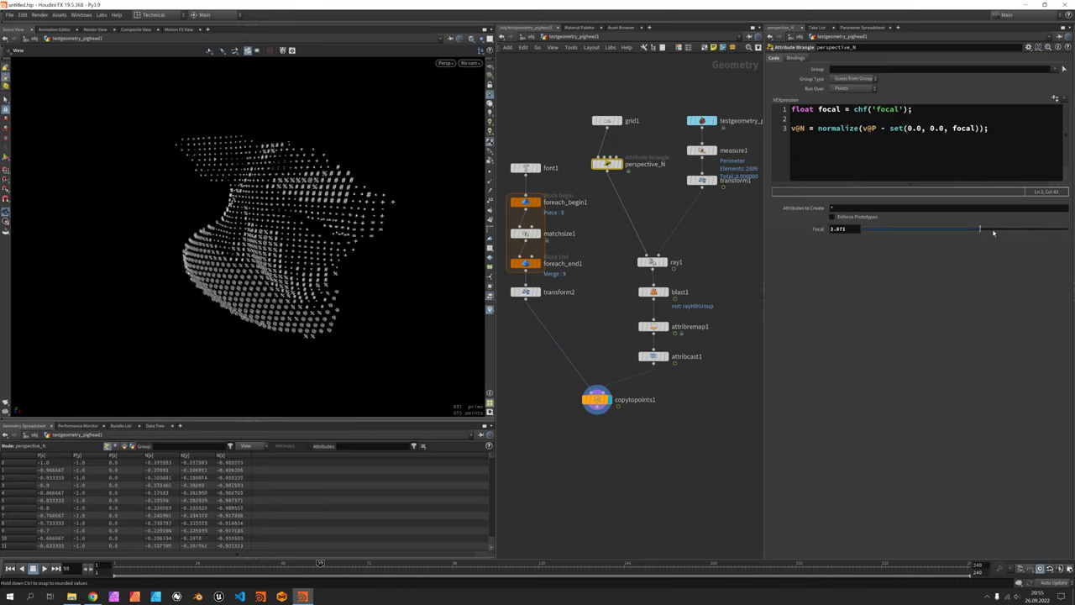
{"action": "left_click_drag", "start_coordinate": [983, 229], "coordinate": [1002, 228]}
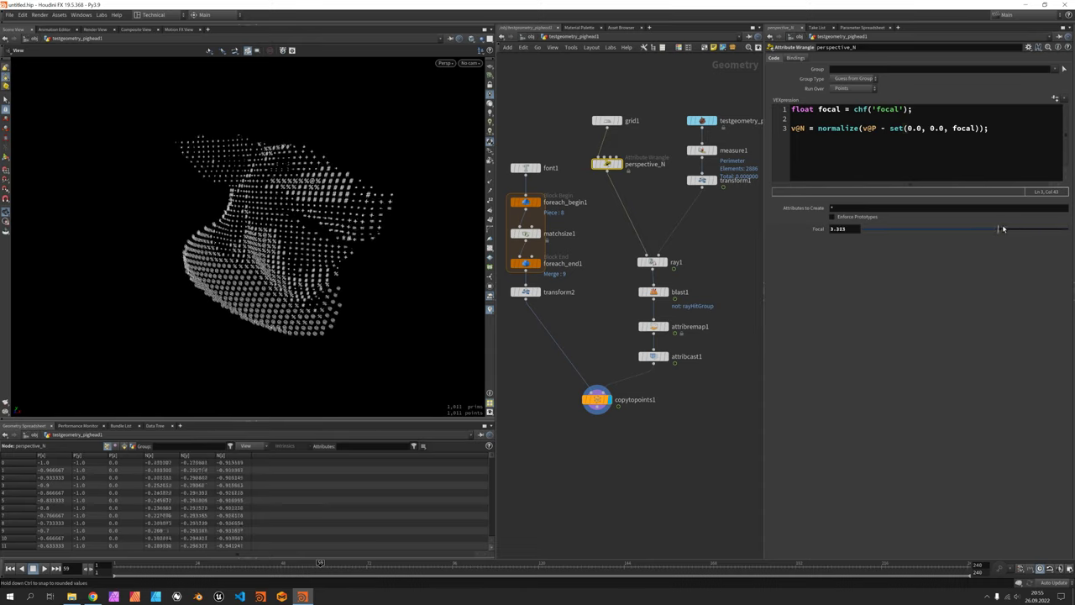
{"action": "left_click_drag", "start_coordinate": [1002, 229], "coordinate": [998, 228]}
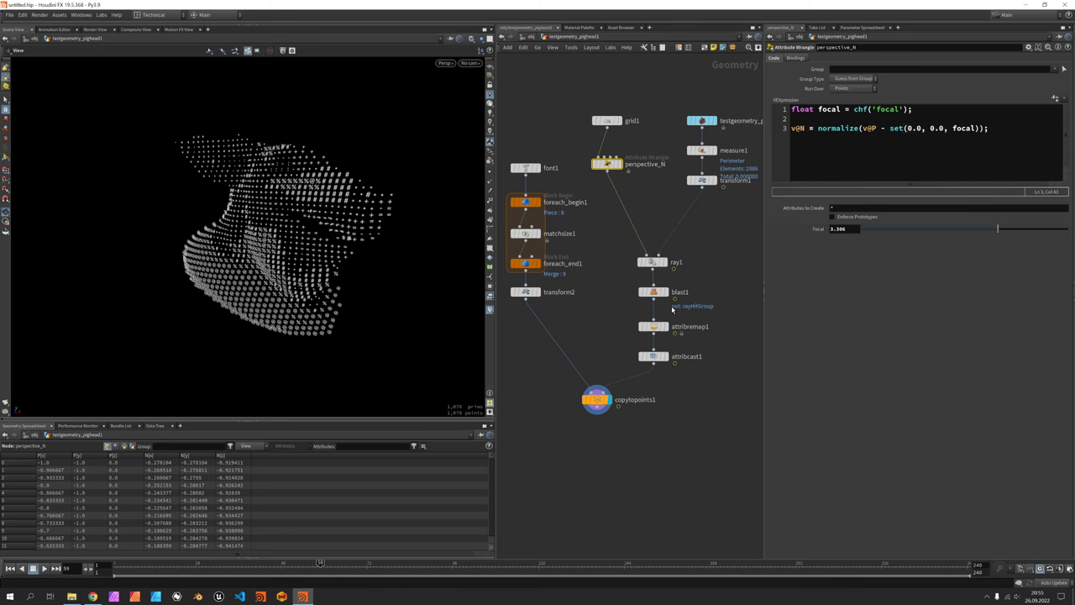
{"action": "left_click", "coordinate": [43, 568]}
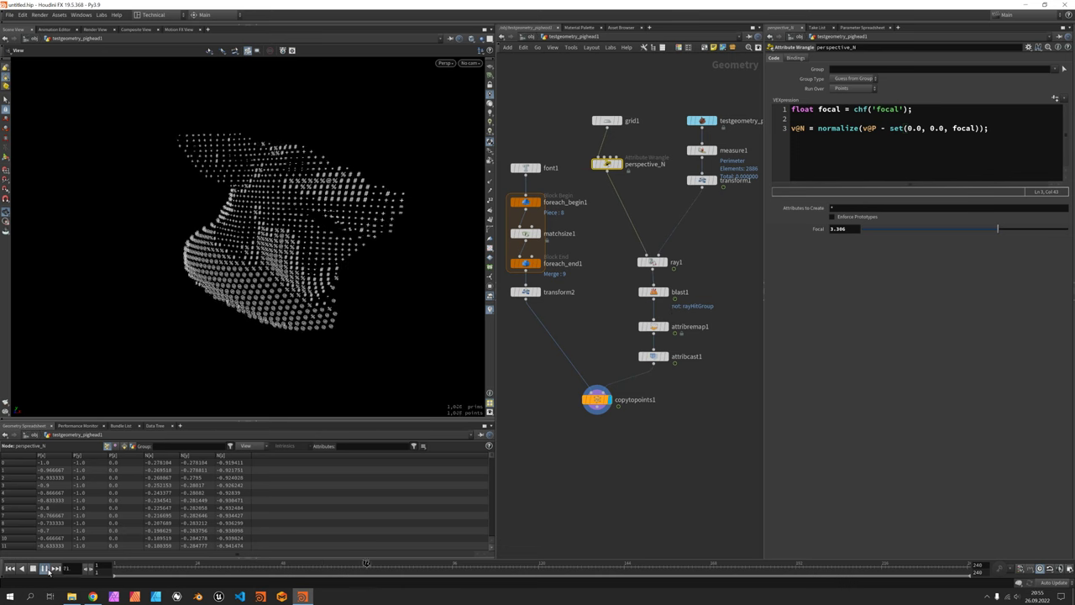